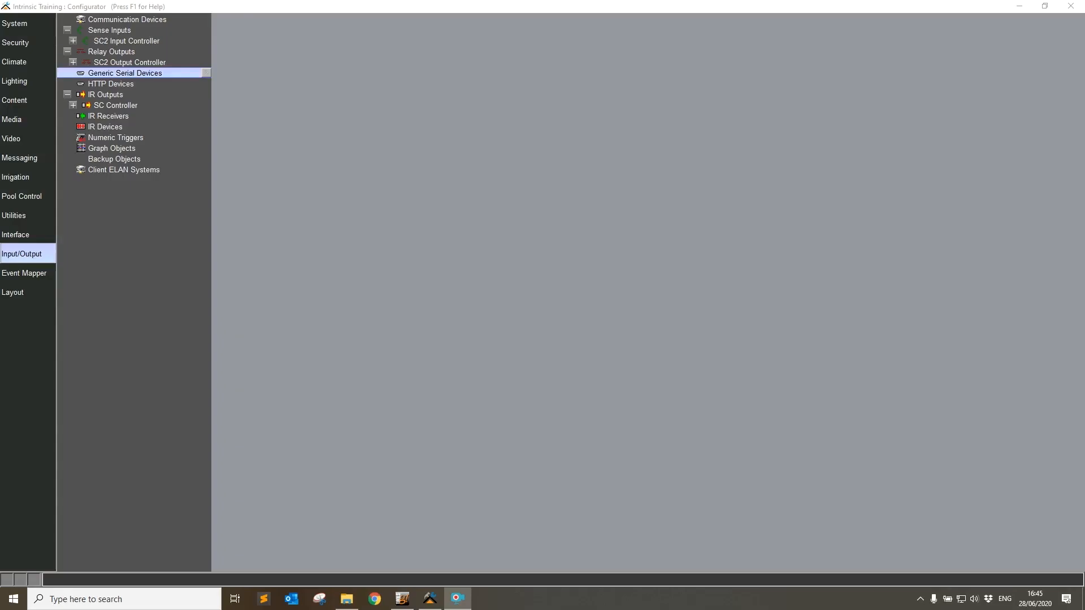
pyautogui.moveTo(601, 239)
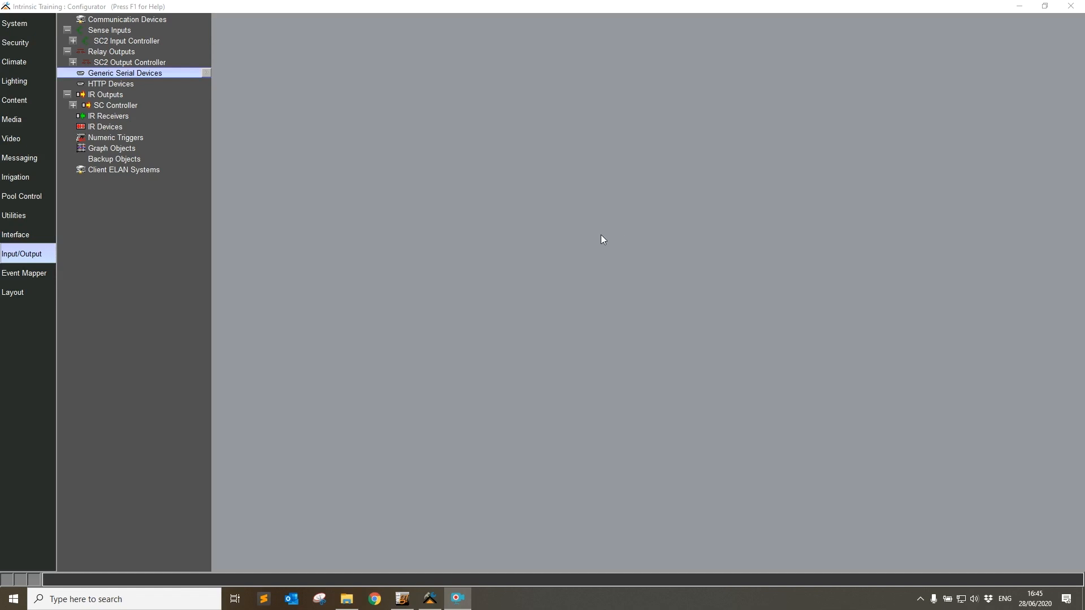
pyautogui.moveTo(585, 259)
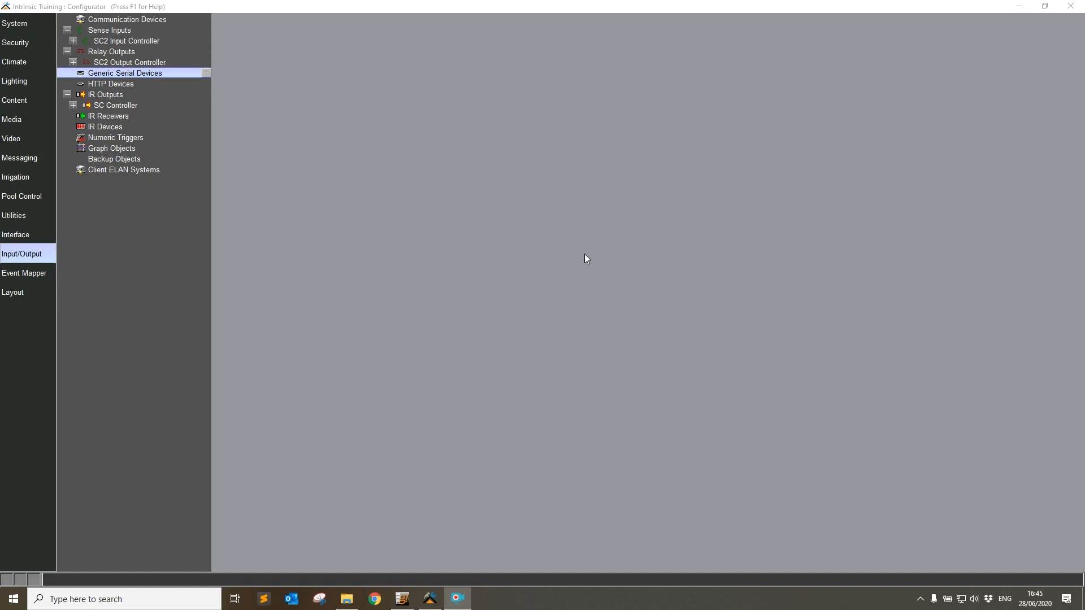
pyautogui.moveTo(225, 181)
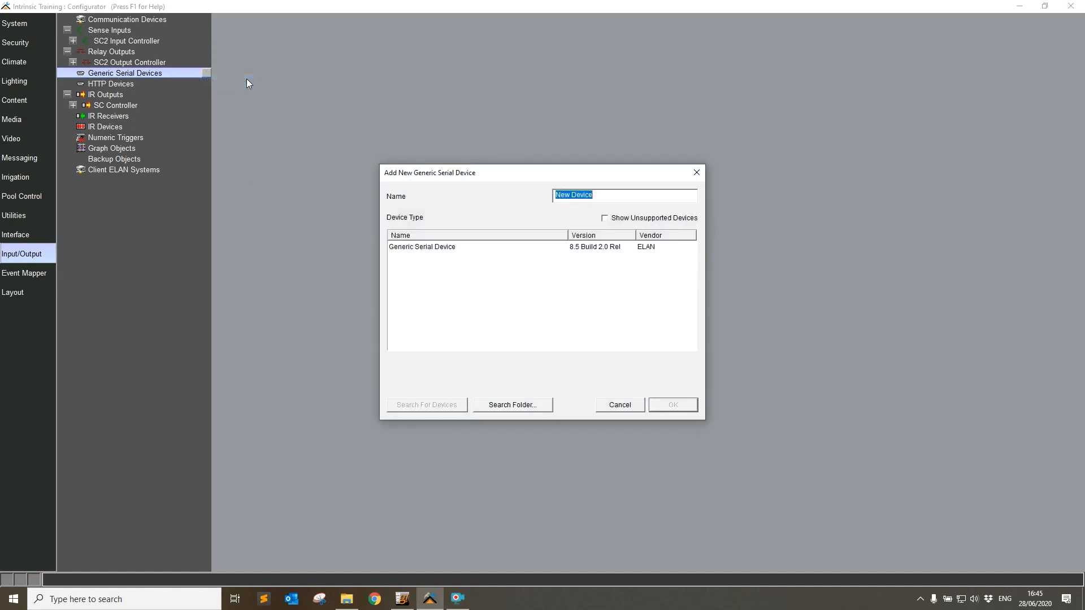
pyautogui.moveTo(507, 410)
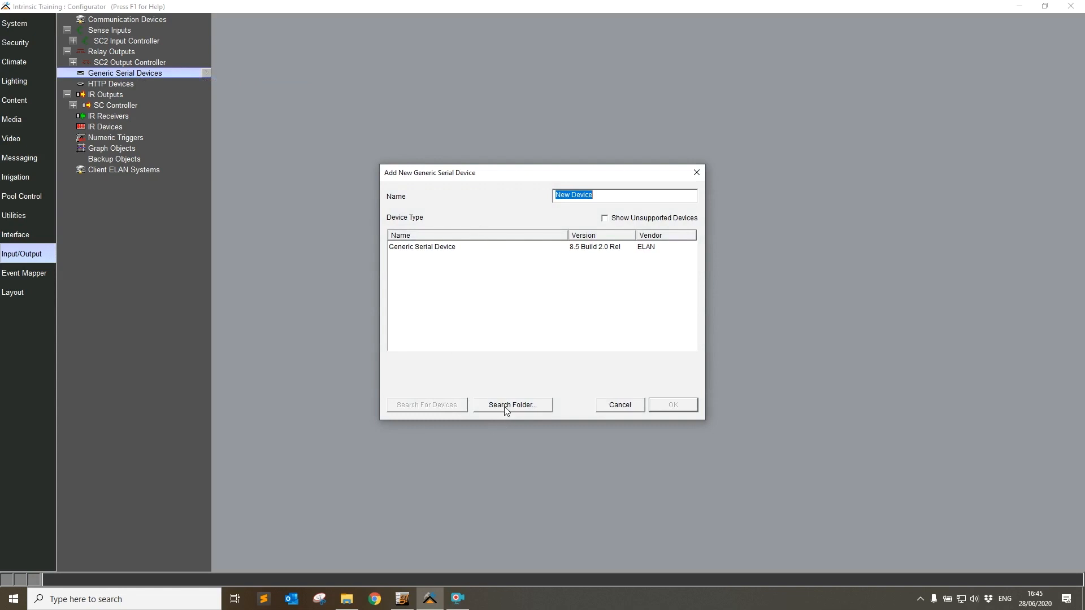
# Load drivers from Desktop Folder 1, add IntrinsicDev Test Driver 20.6.2, and accept the warning
pyautogui.click(512, 405)
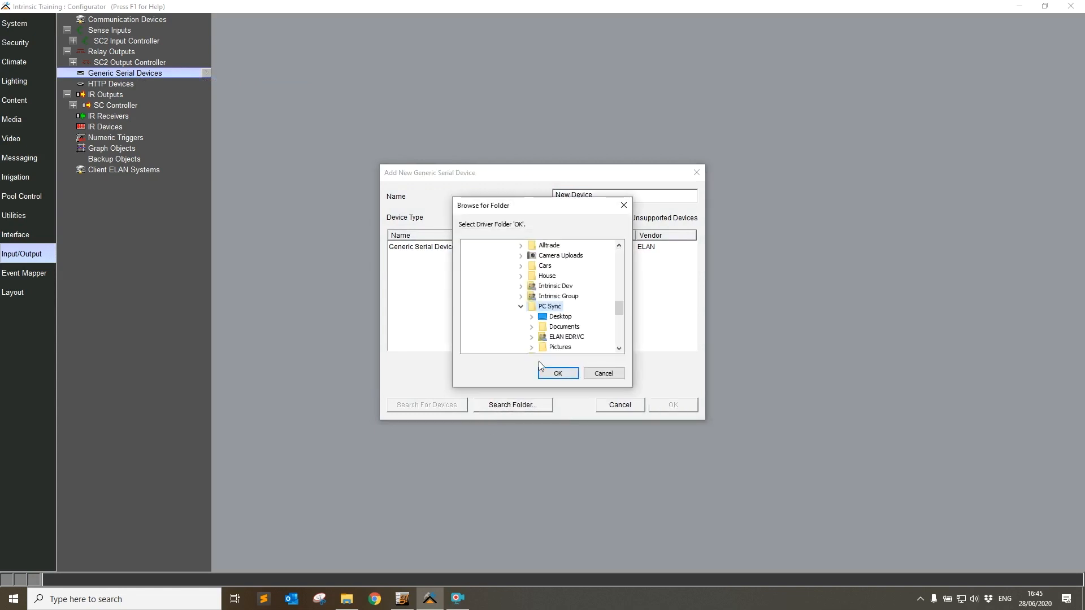
pyautogui.click(531, 317)
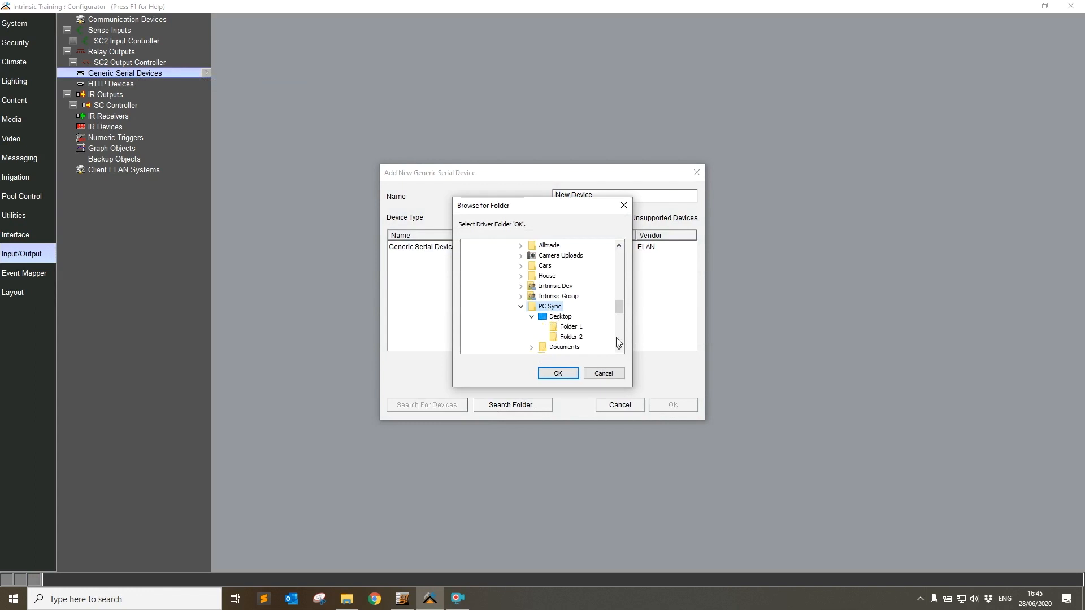
pyautogui.moveTo(573, 339)
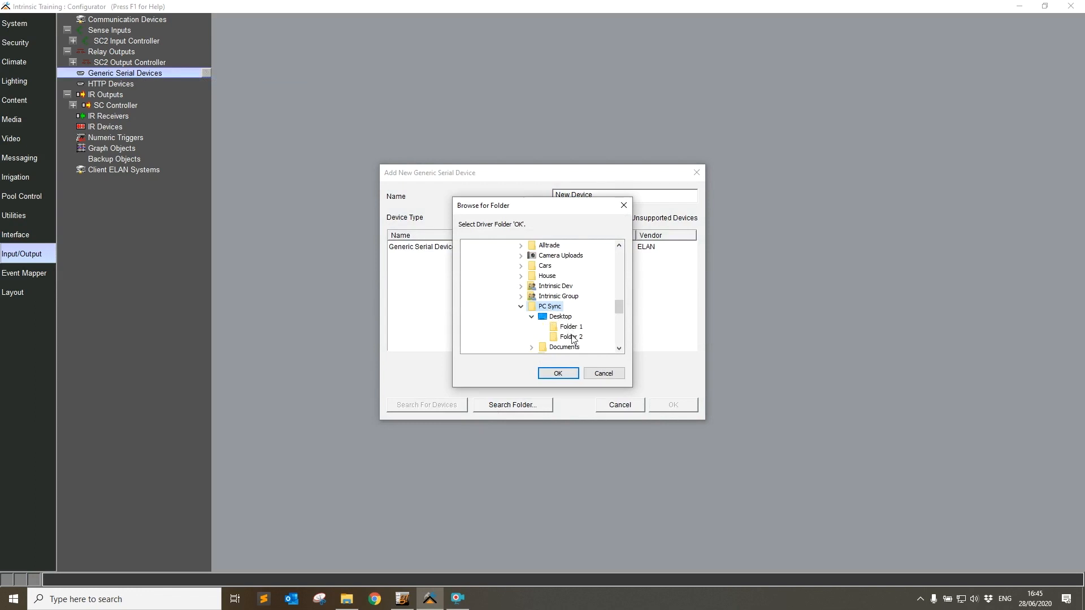
pyautogui.click(570, 326)
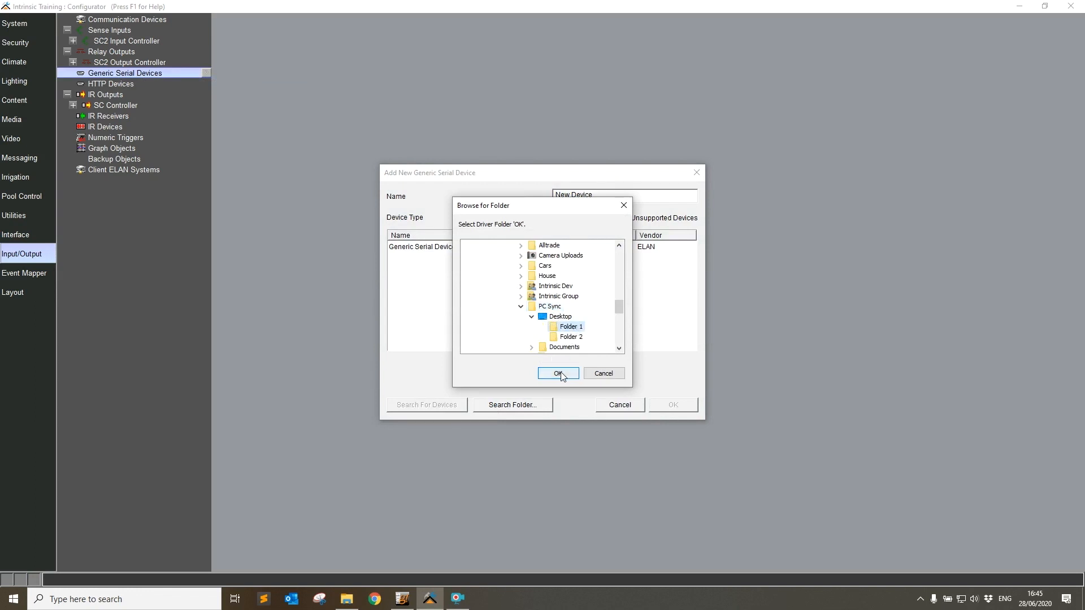
pyautogui.click(557, 373)
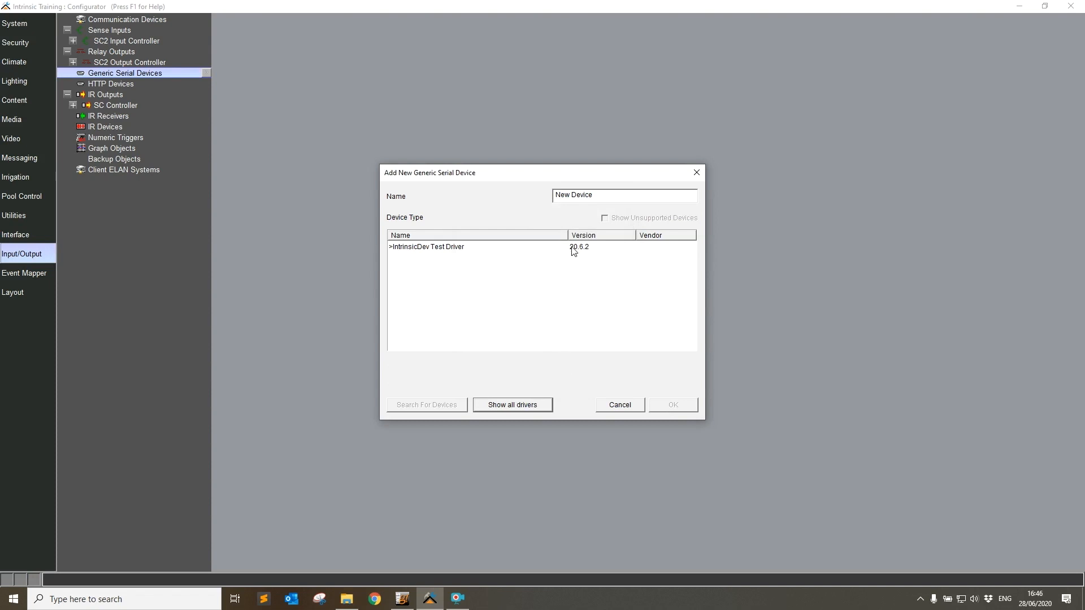
pyautogui.click(672, 405)
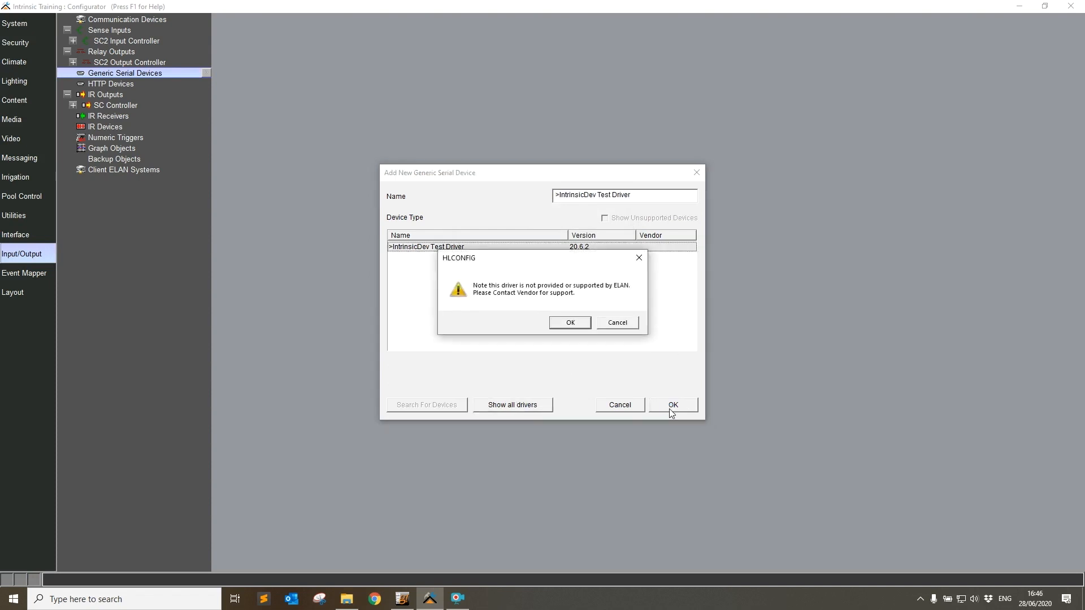
pyautogui.click(569, 322)
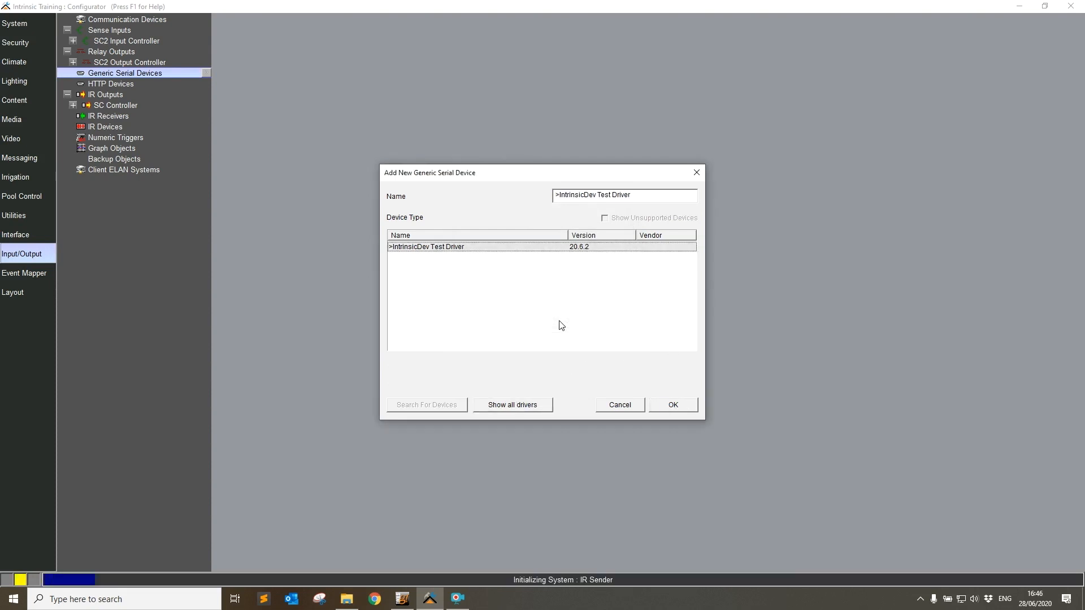
# Finish adding IntrinsicDev Test Driver 20.6.2, review its properties, then go to Security
pyautogui.click(672, 404)
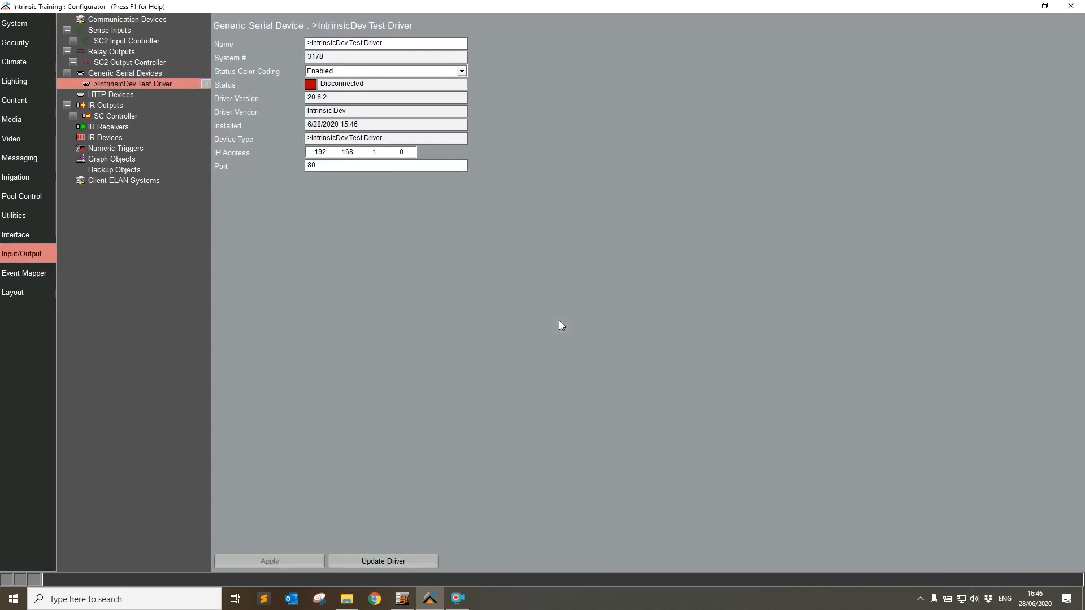
pyautogui.moveTo(486, 310)
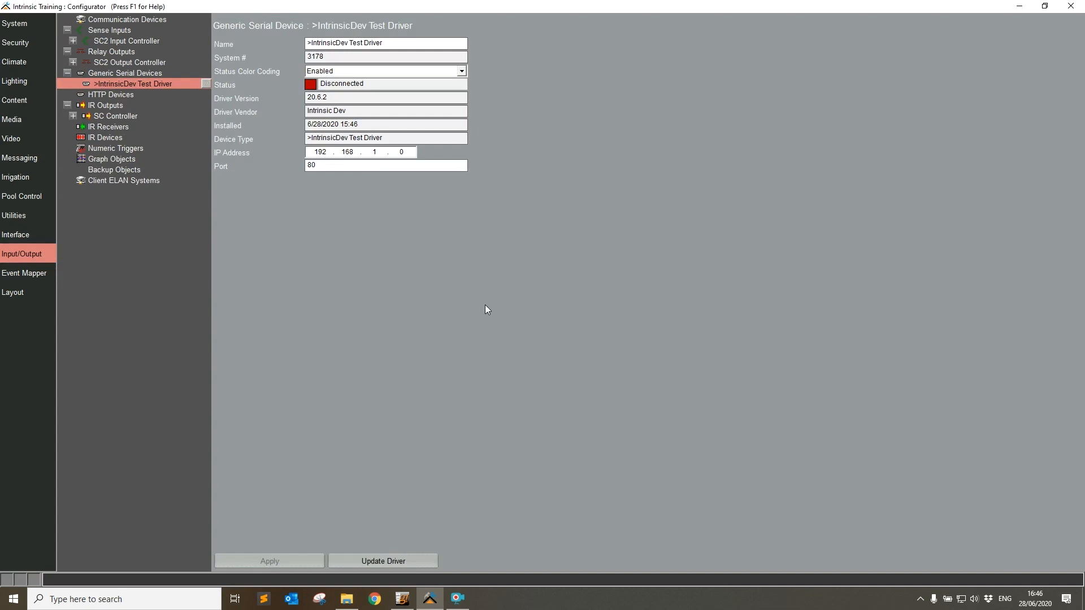
pyautogui.moveTo(314, 551)
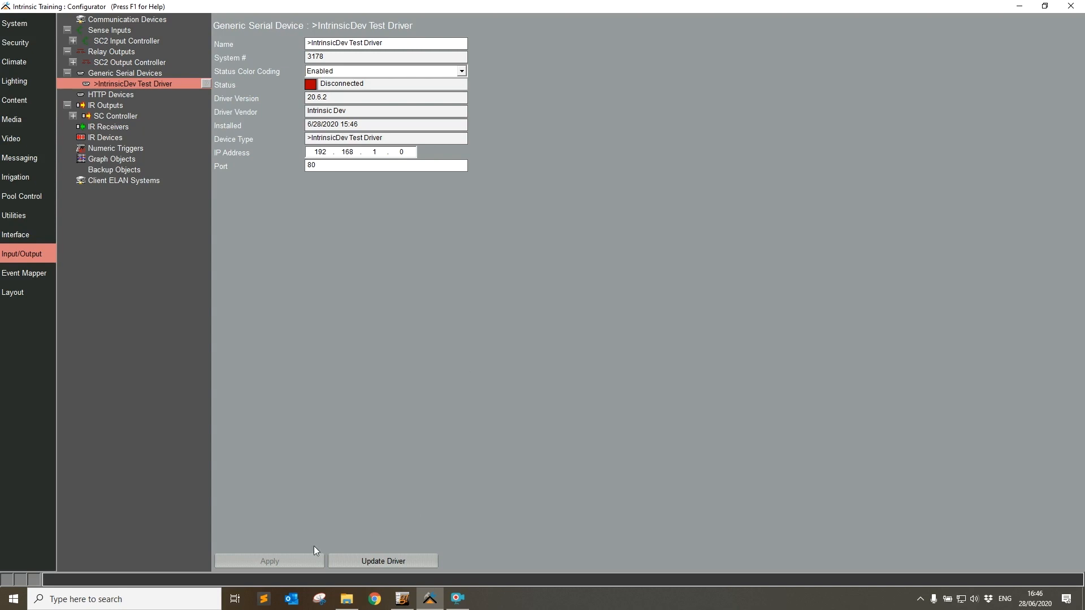
pyautogui.moveTo(376, 540)
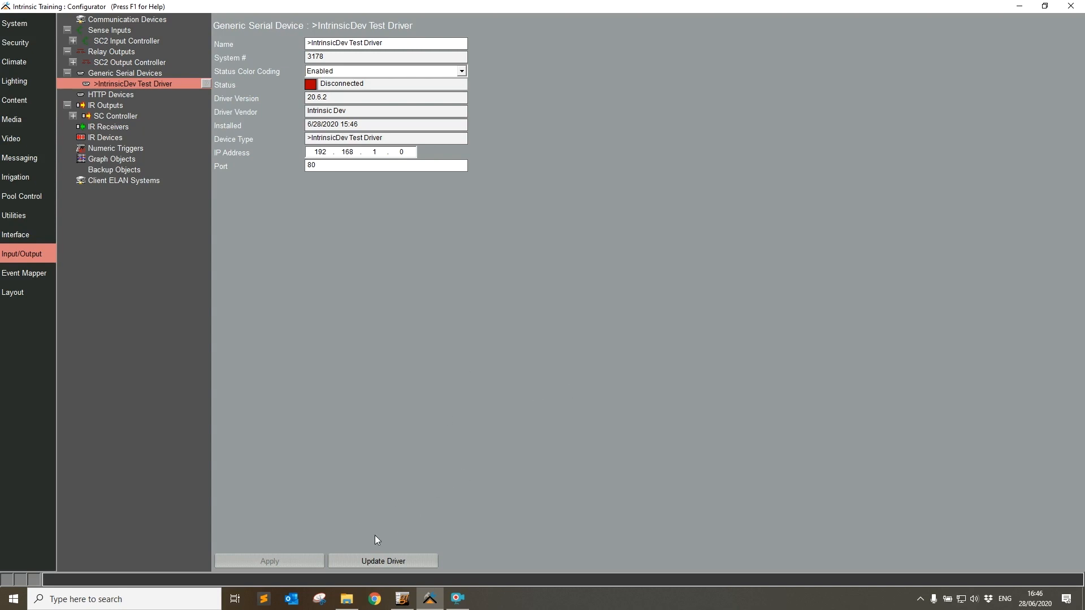
pyautogui.click(382, 561)
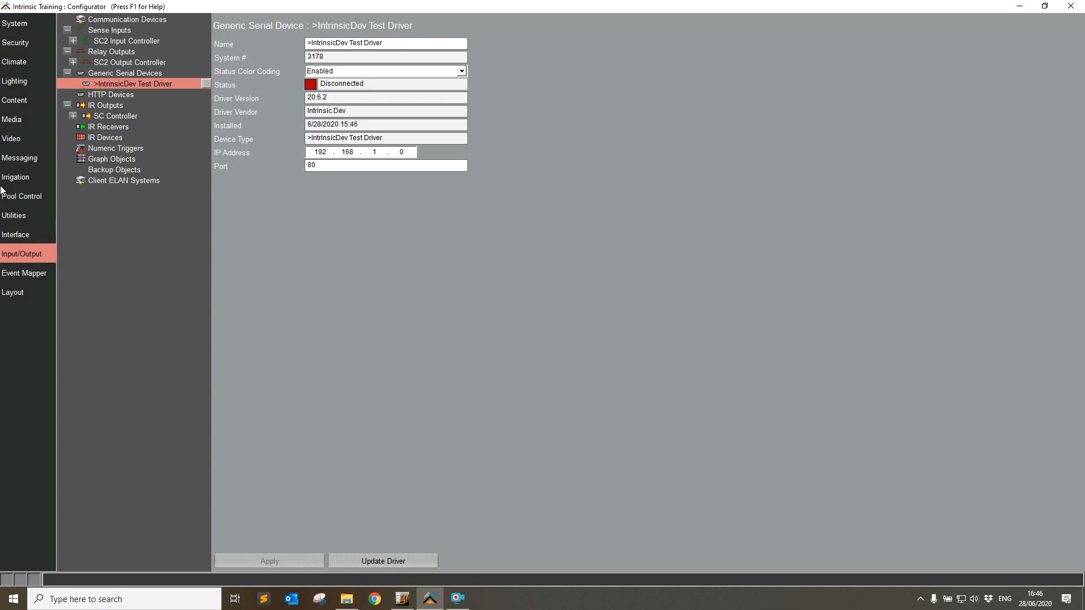
pyautogui.click(15, 42)
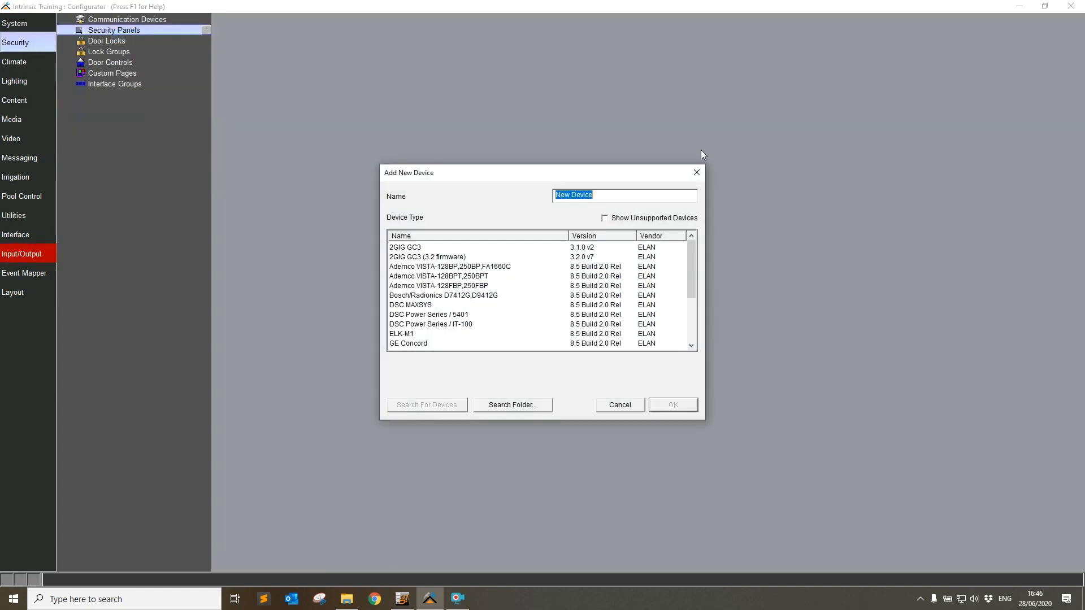
pyautogui.moveTo(551, 257)
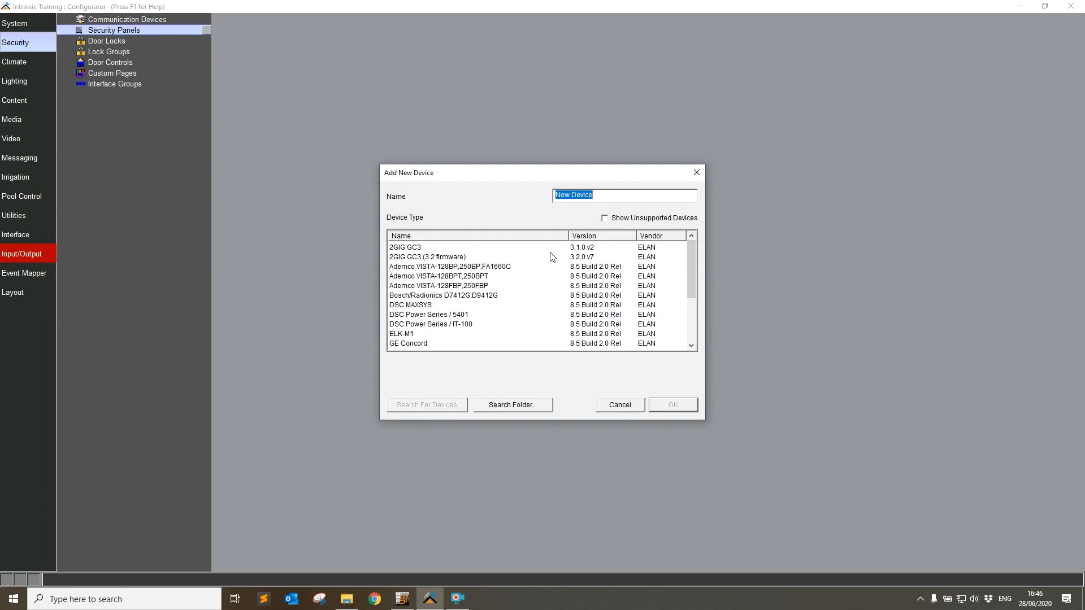
# Compare 2GIG GC3 and 2GIG GC3 (3.2 firmware) panel types, then close without adding
pyautogui.click(405, 247)
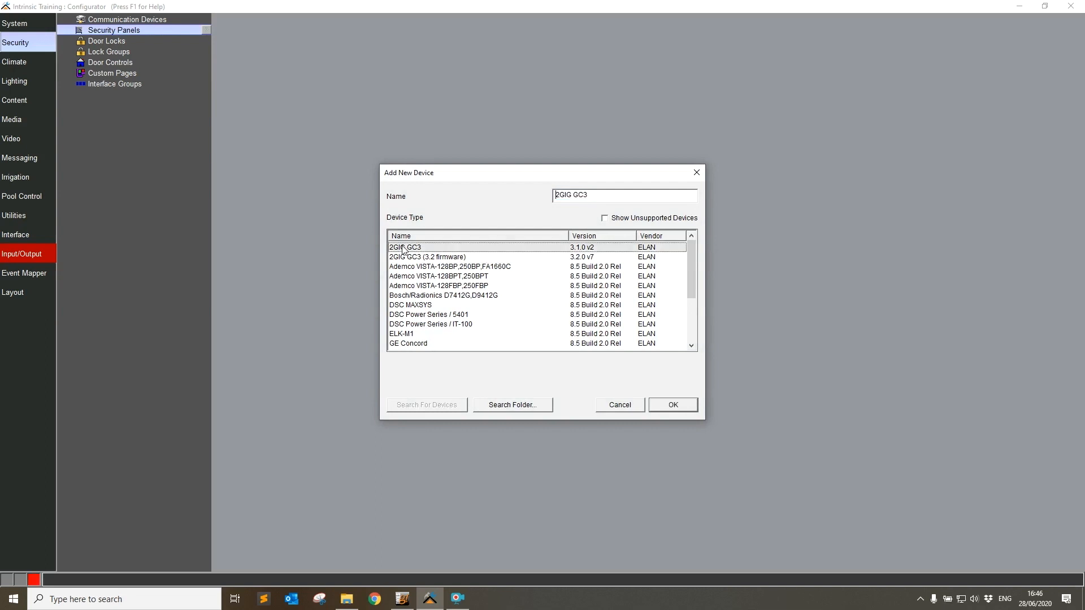
pyautogui.click(428, 257)
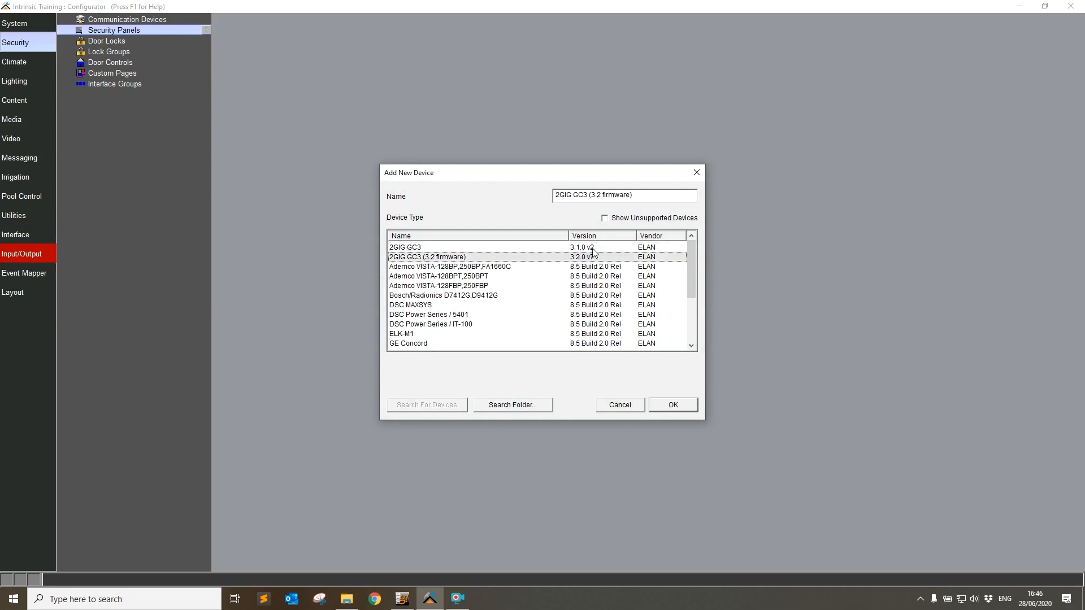
pyautogui.moveTo(606, 269)
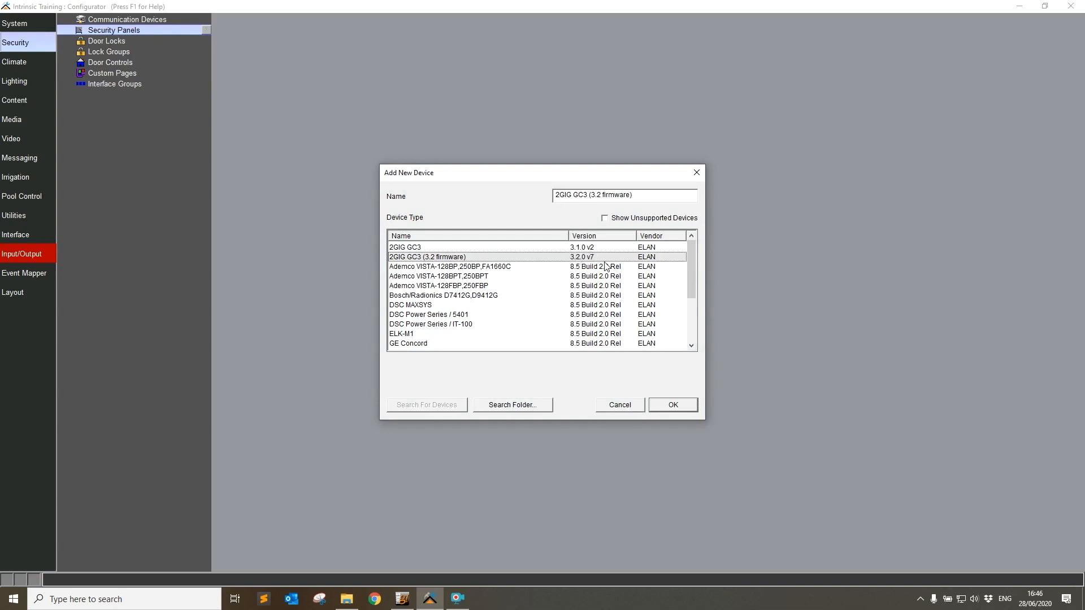
pyautogui.moveTo(469, 276)
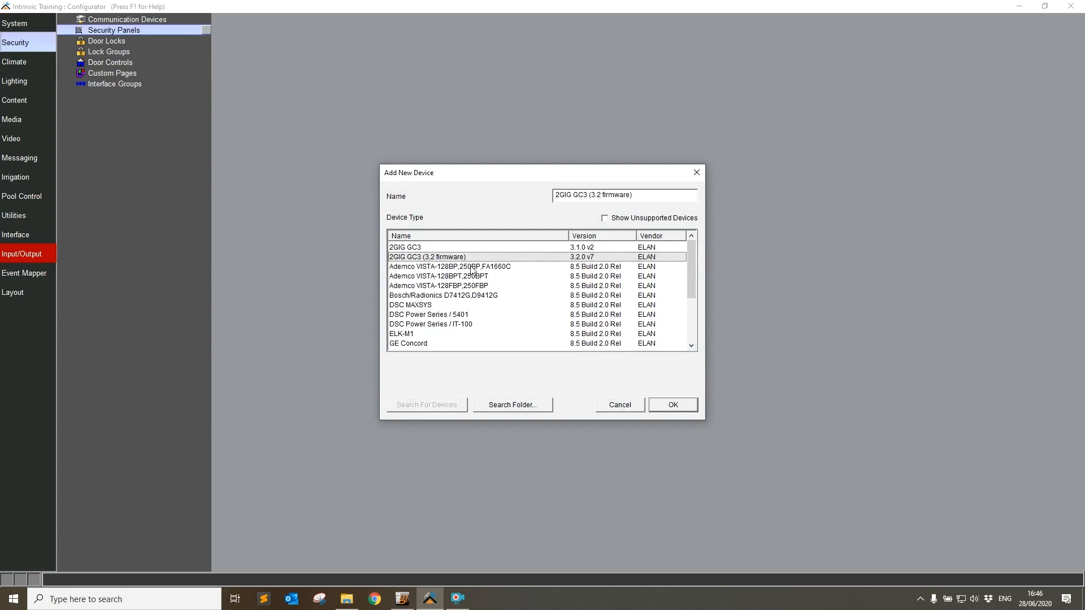
pyautogui.moveTo(580, 314)
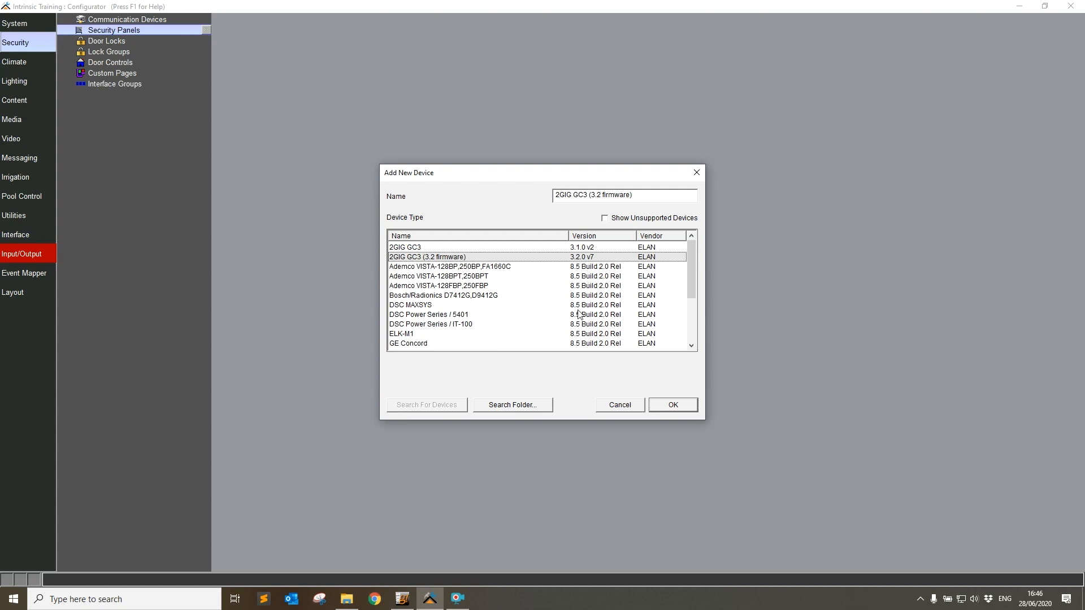
pyautogui.moveTo(605, 276)
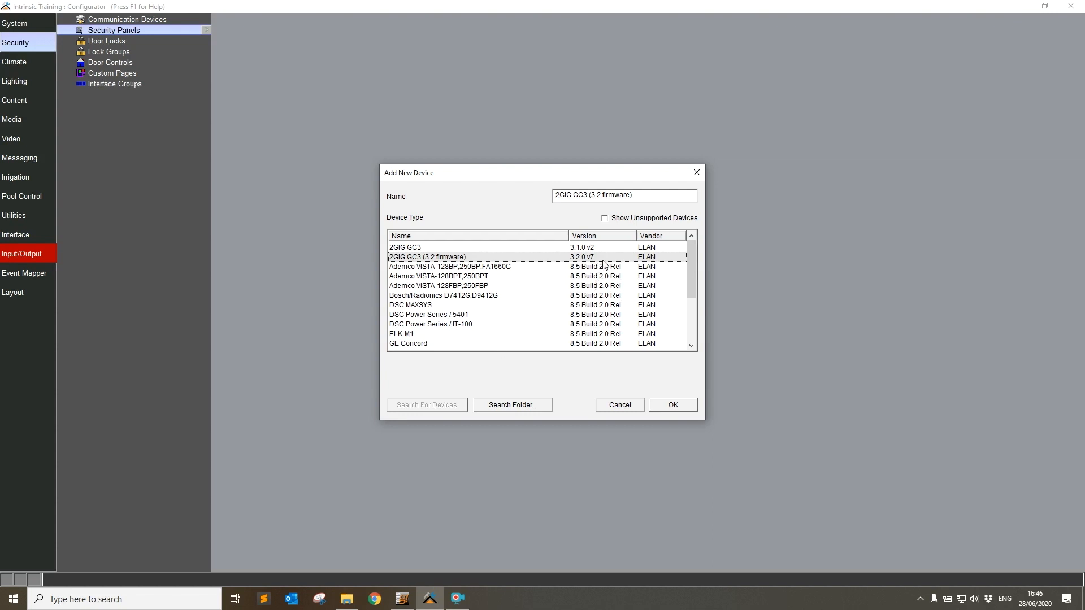
pyautogui.click(406, 247)
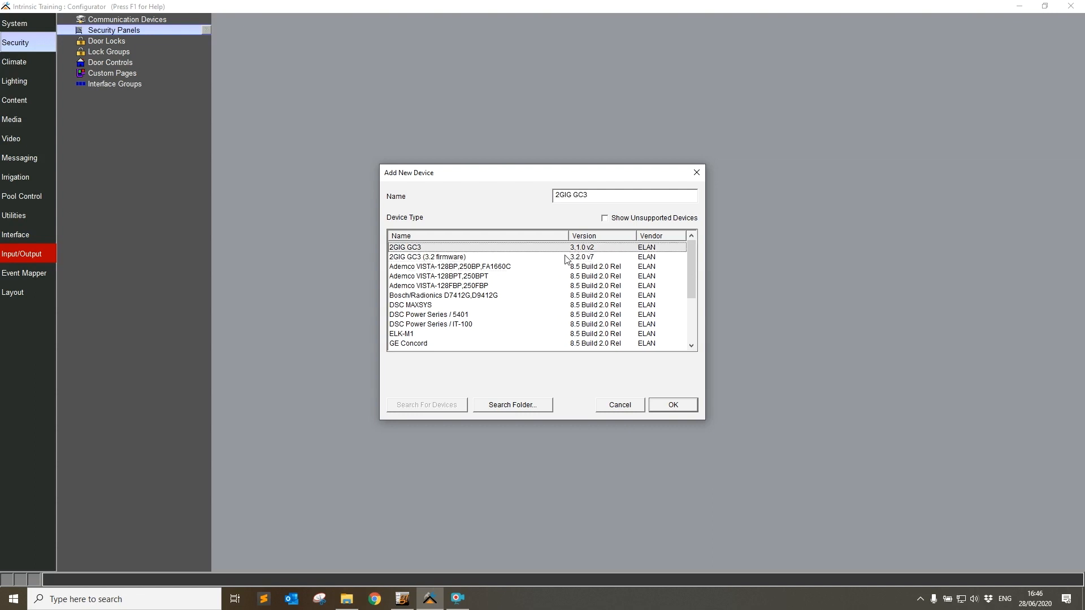
pyautogui.click(427, 257)
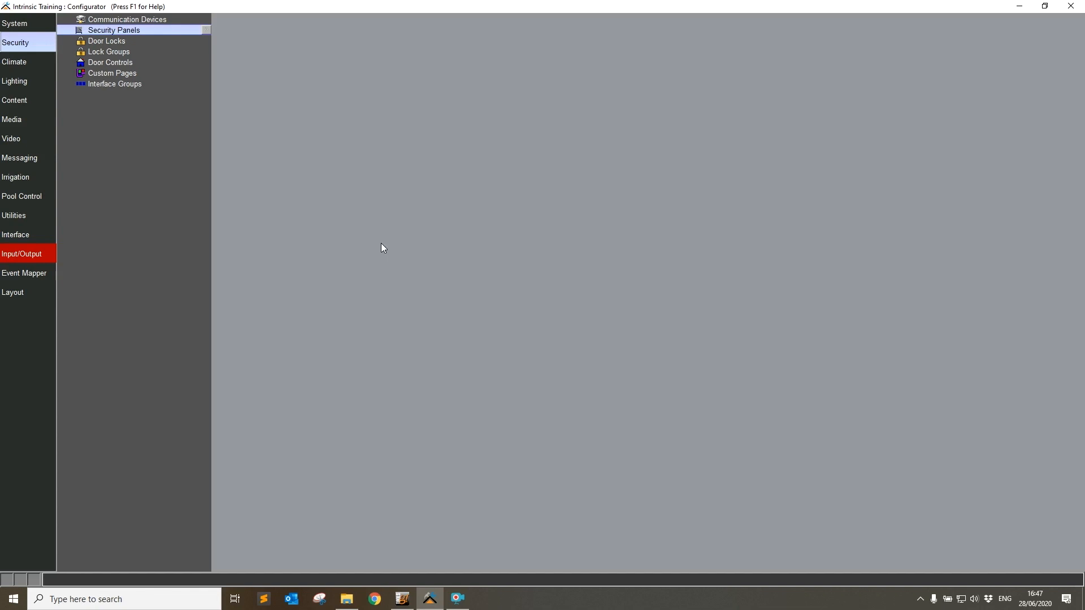
# Return to the Input/Output device tree showing the IntrinsicDev Test Driver
pyautogui.click(21, 254)
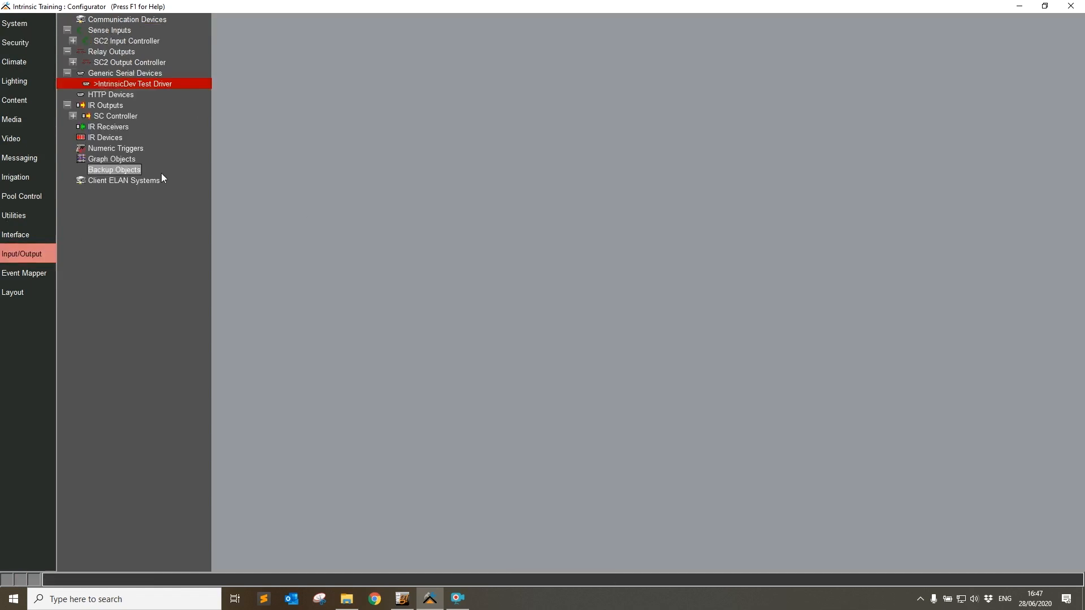
pyautogui.moveTo(309, 215)
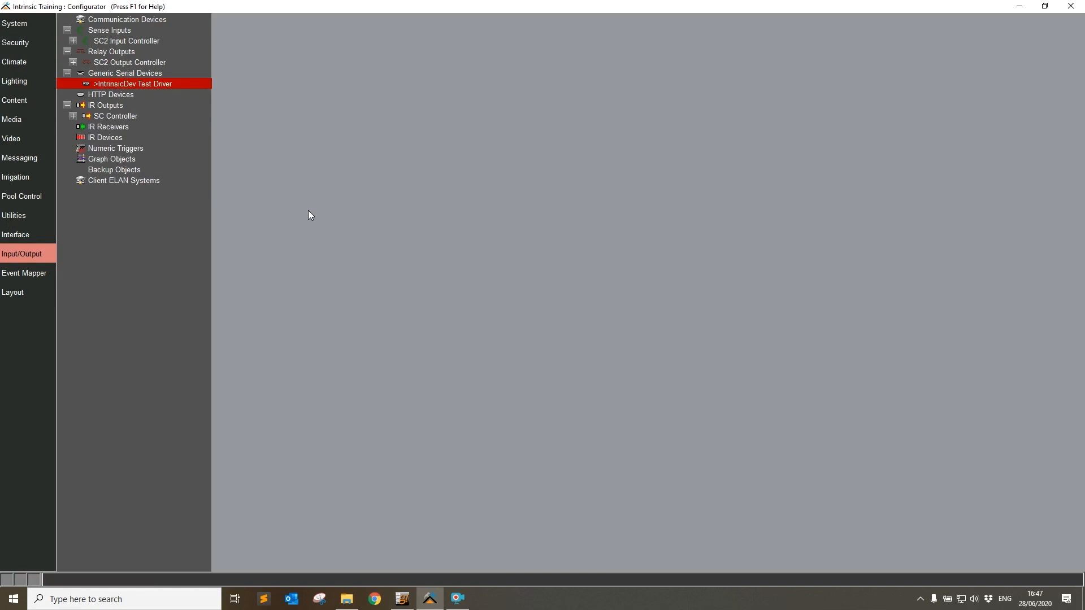
pyautogui.moveTo(195, 277)
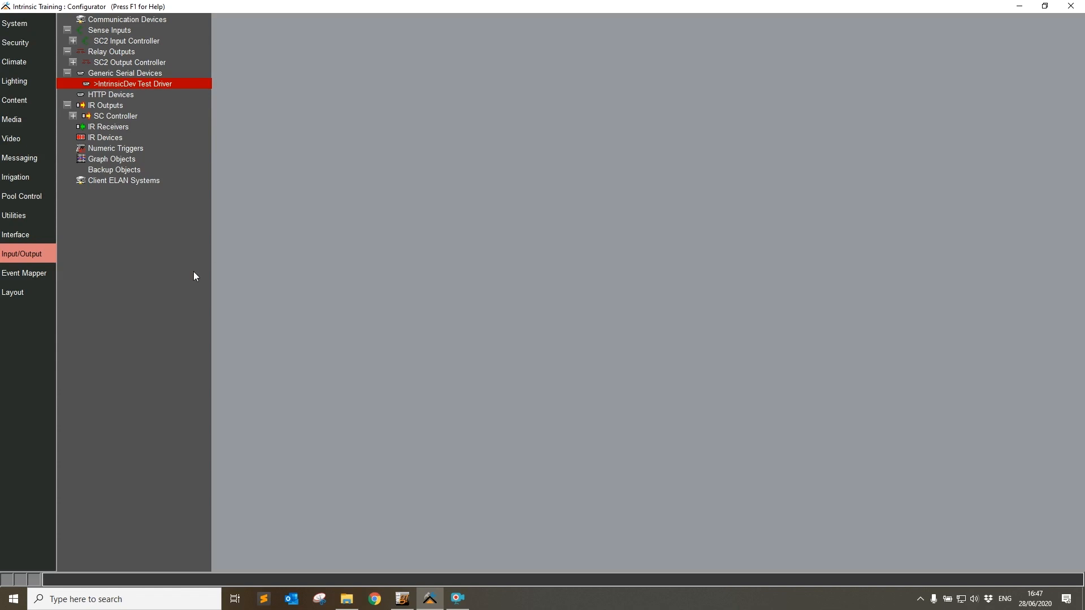
# Select IntrinsicDev Test Driver (version 20.6.2) and start a driver update
pyautogui.click(133, 83)
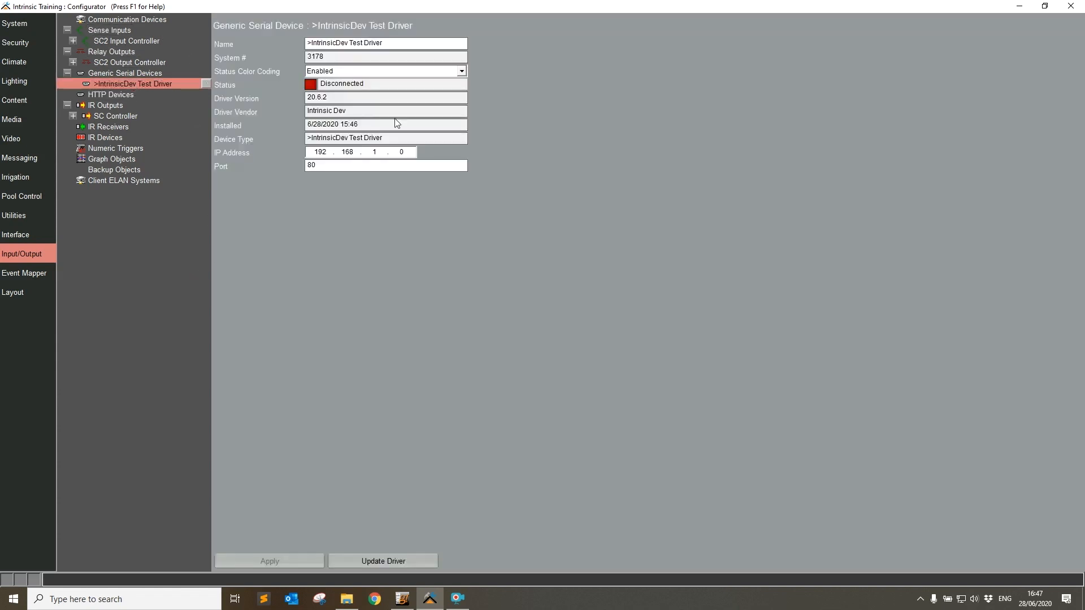
pyautogui.click(383, 562)
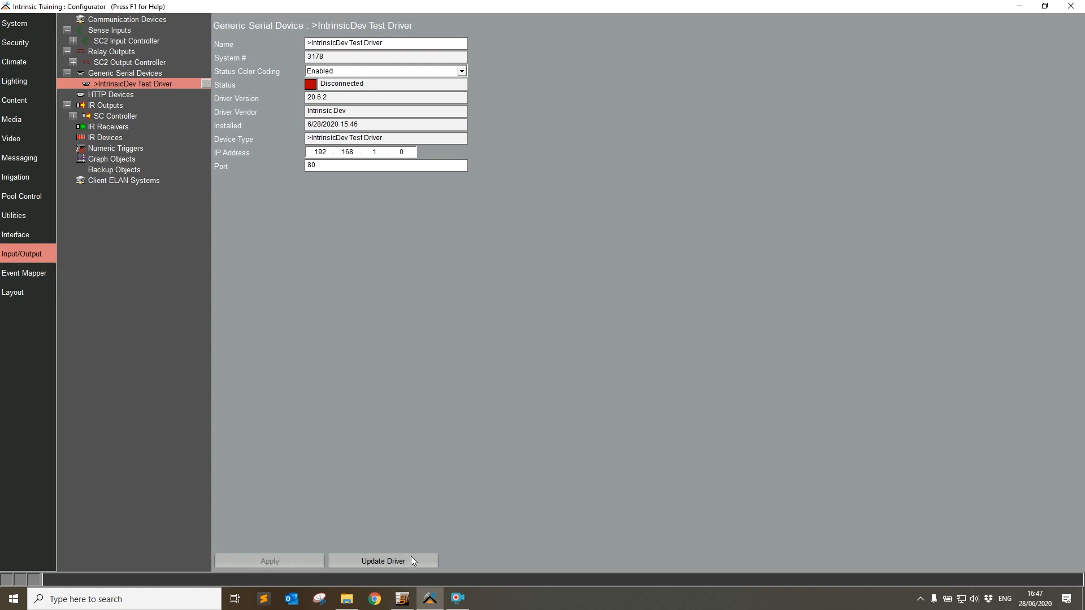
pyautogui.click(124, 73)
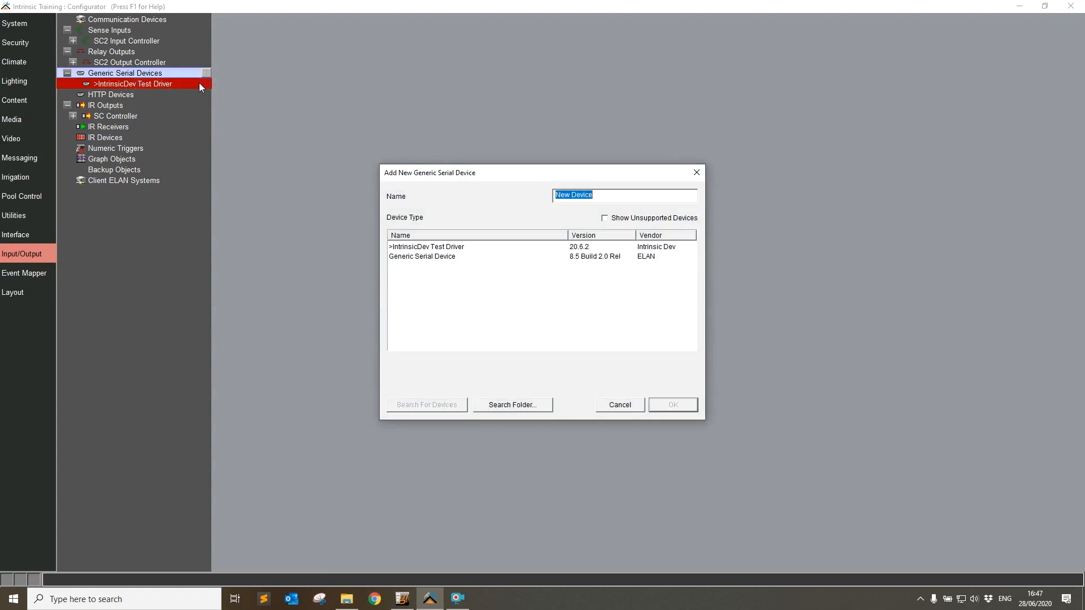
pyautogui.moveTo(116, 105)
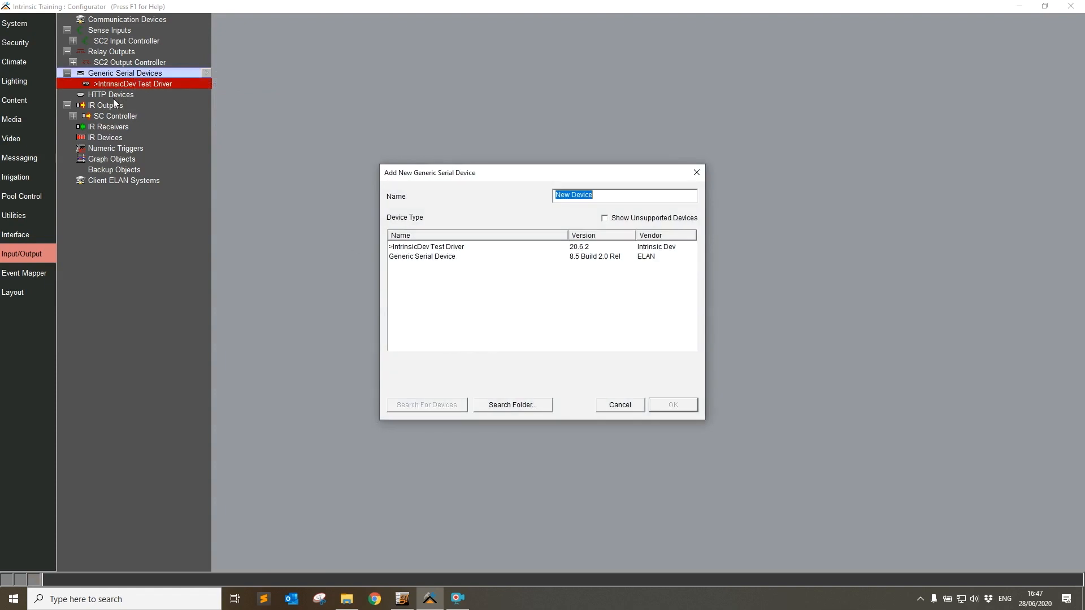
pyautogui.moveTo(598, 220)
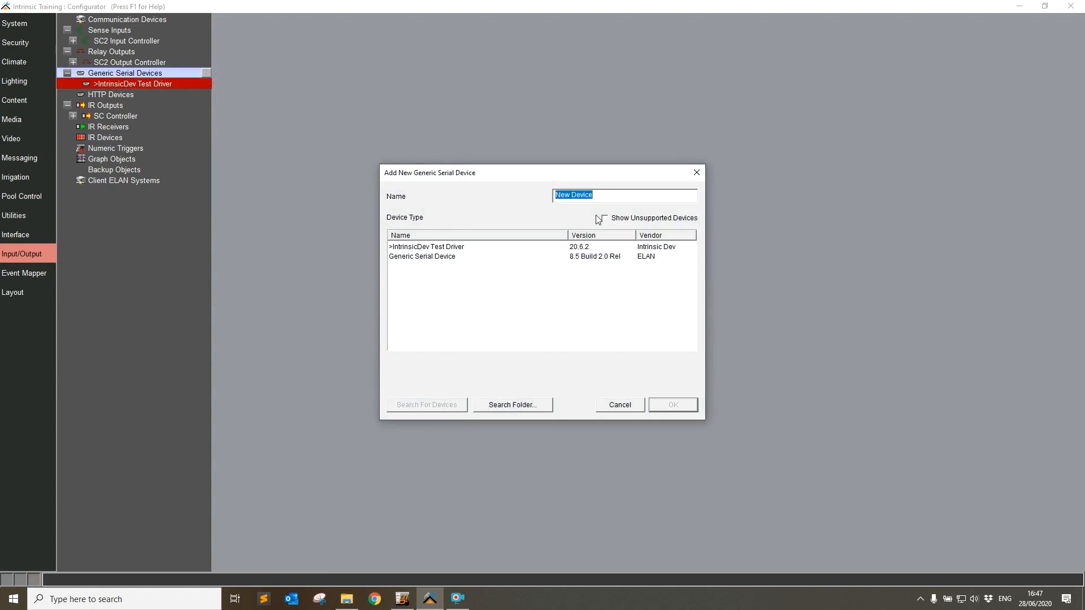
pyautogui.moveTo(408, 257)
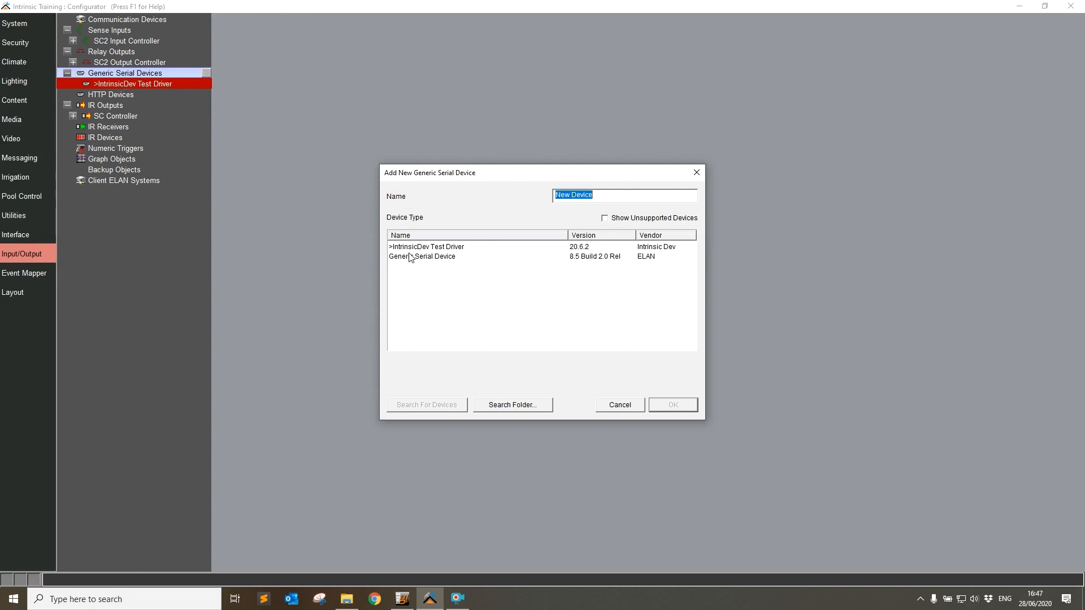
# Point the driver search at Desktop Folder 2 (version 20.6.4), then close the dialog
pyautogui.click(426, 247)
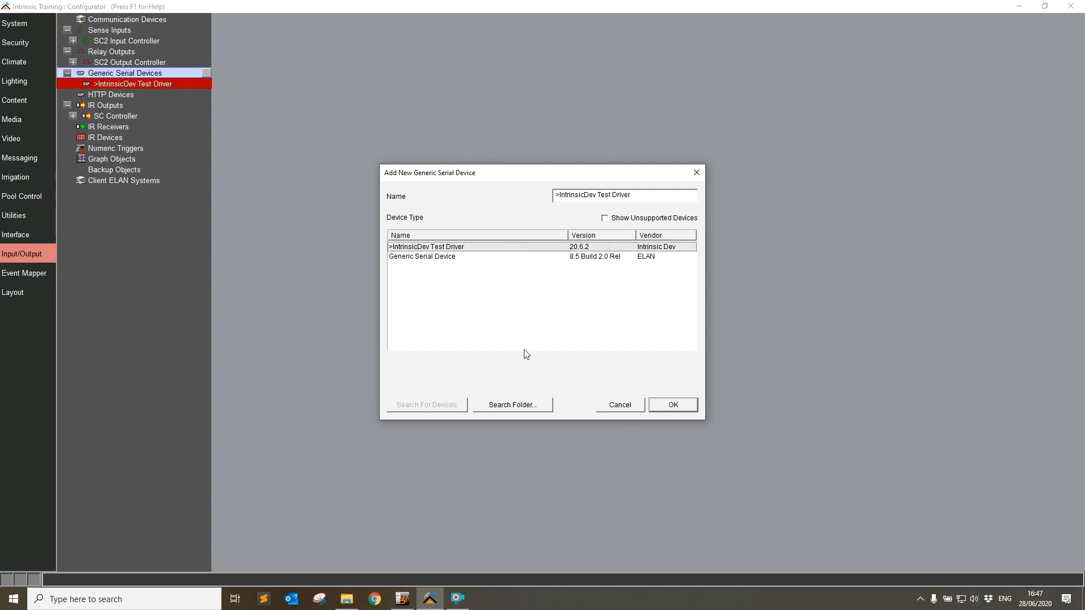
pyautogui.click(512, 404)
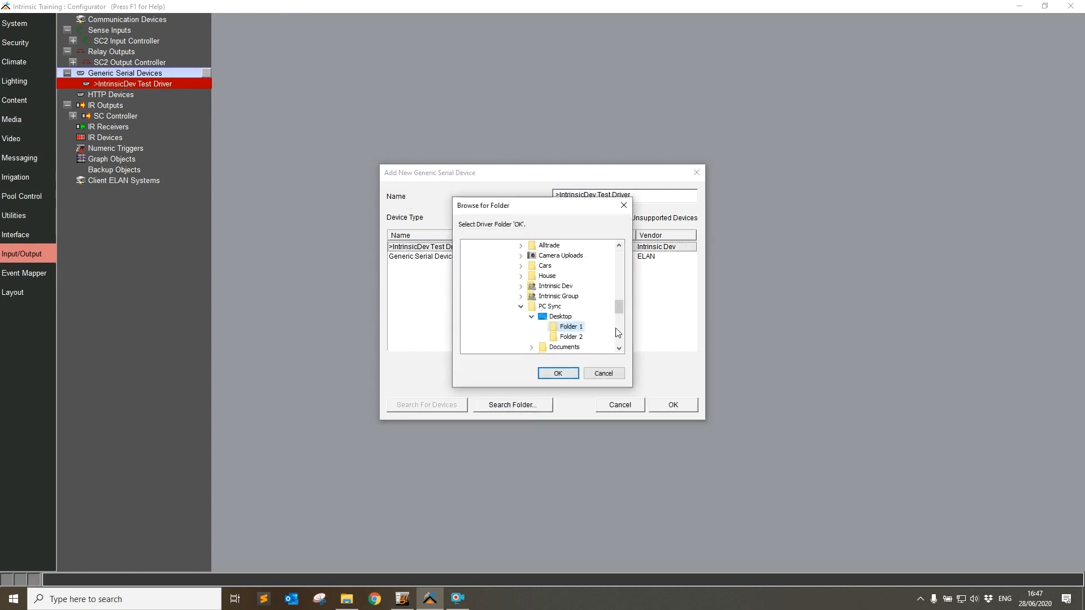
pyautogui.click(569, 337)
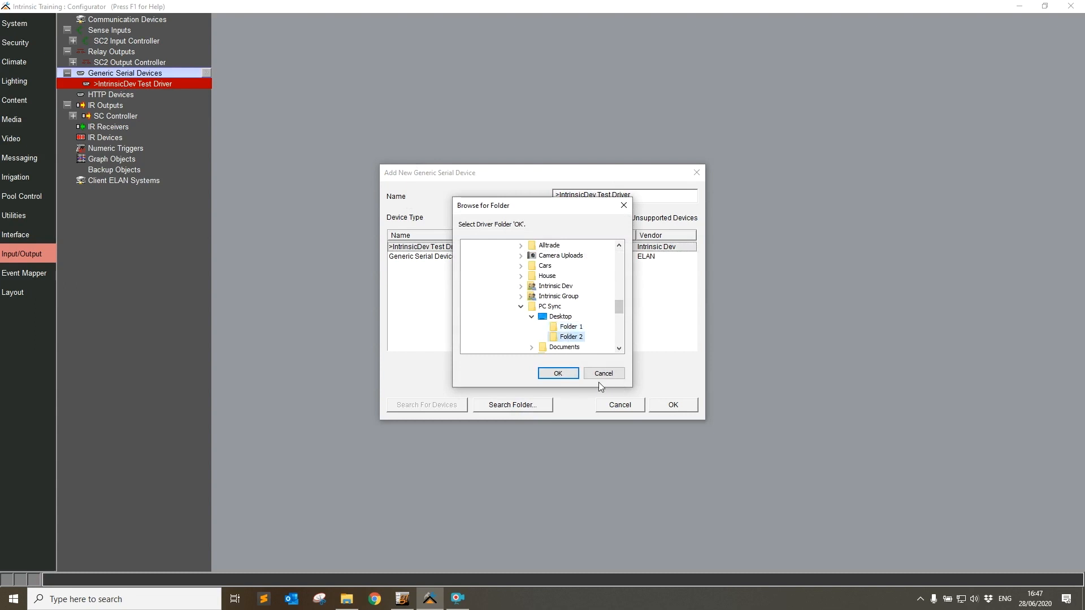
pyautogui.click(557, 373)
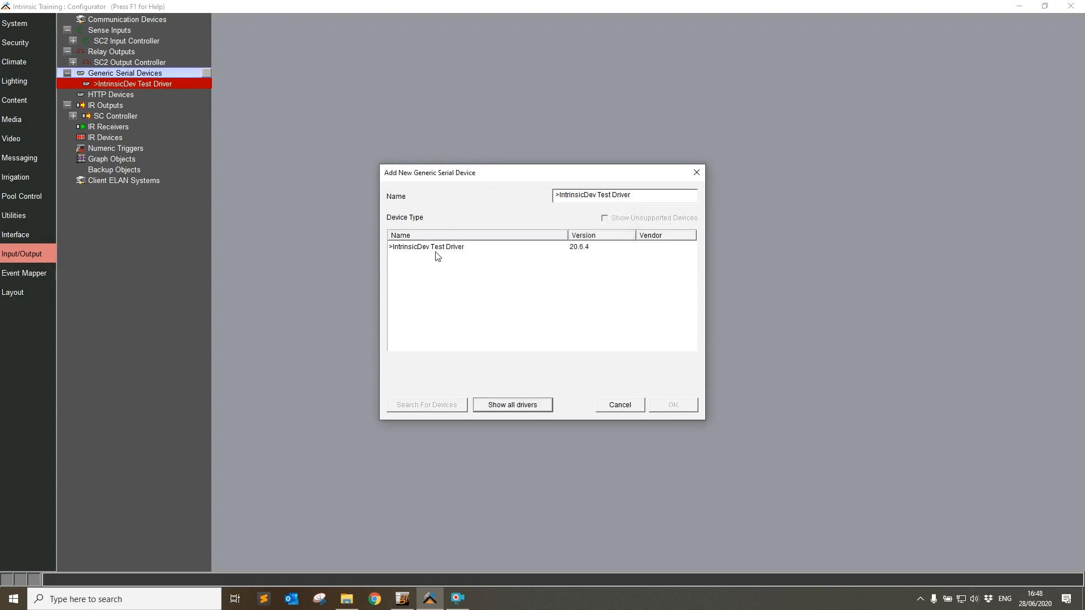
pyautogui.moveTo(599, 253)
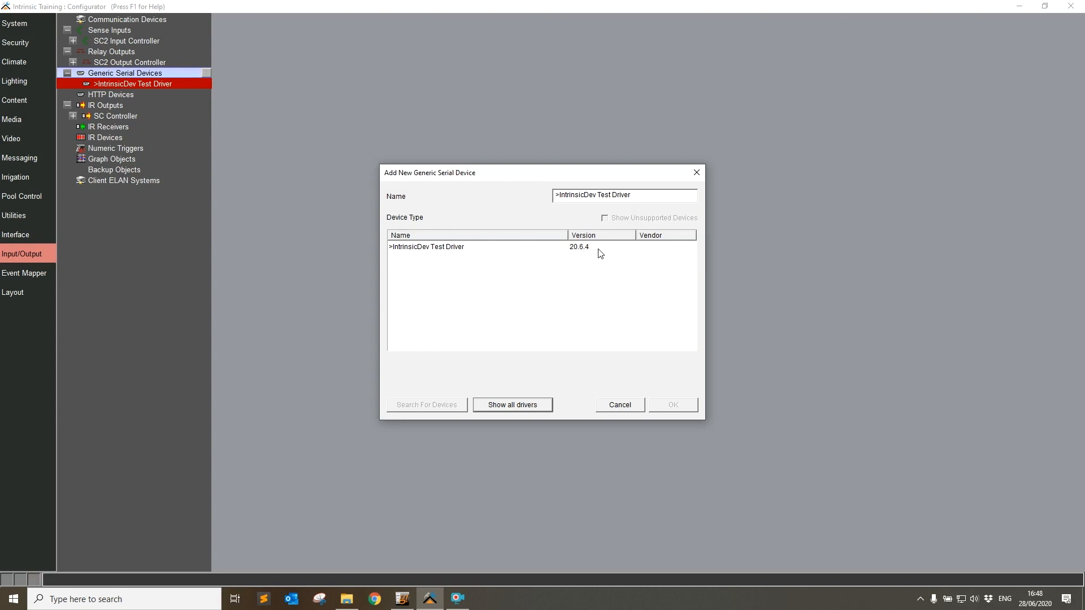
pyautogui.moveTo(643, 455)
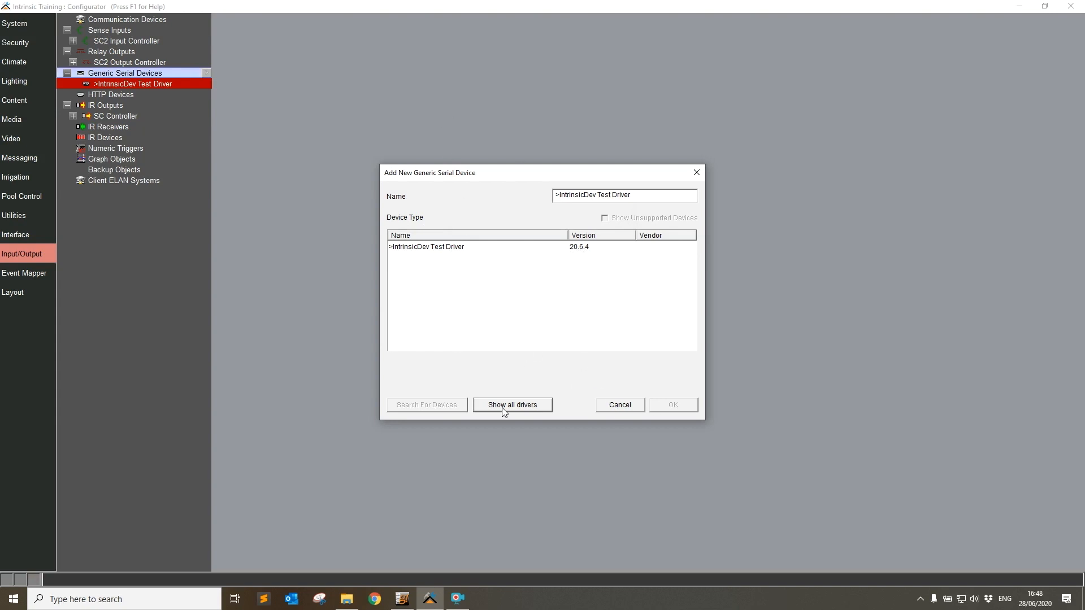
pyautogui.moveTo(582, 382)
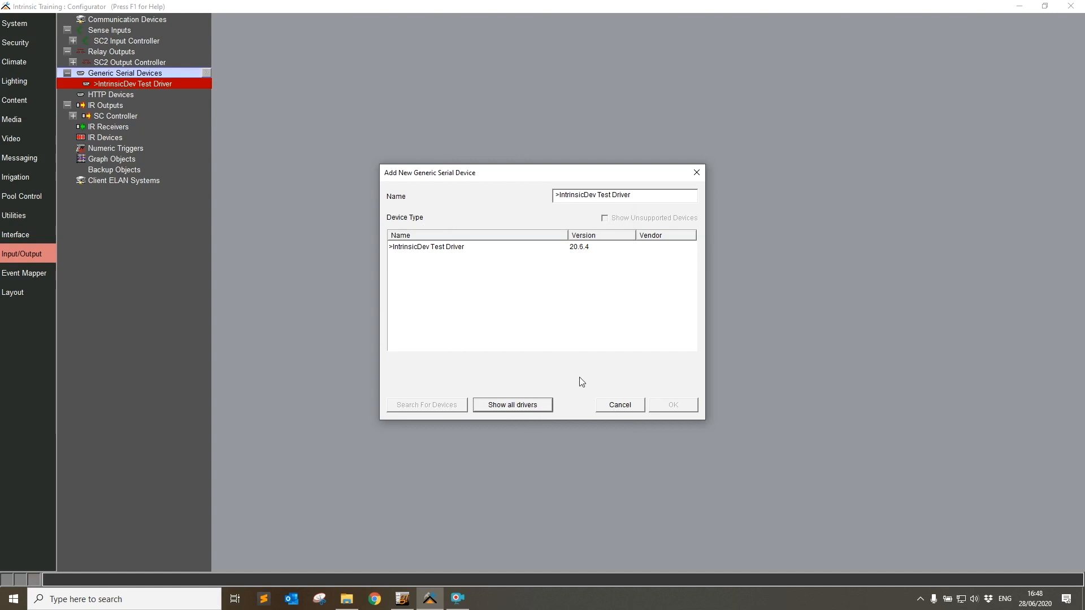
pyautogui.moveTo(629, 421)
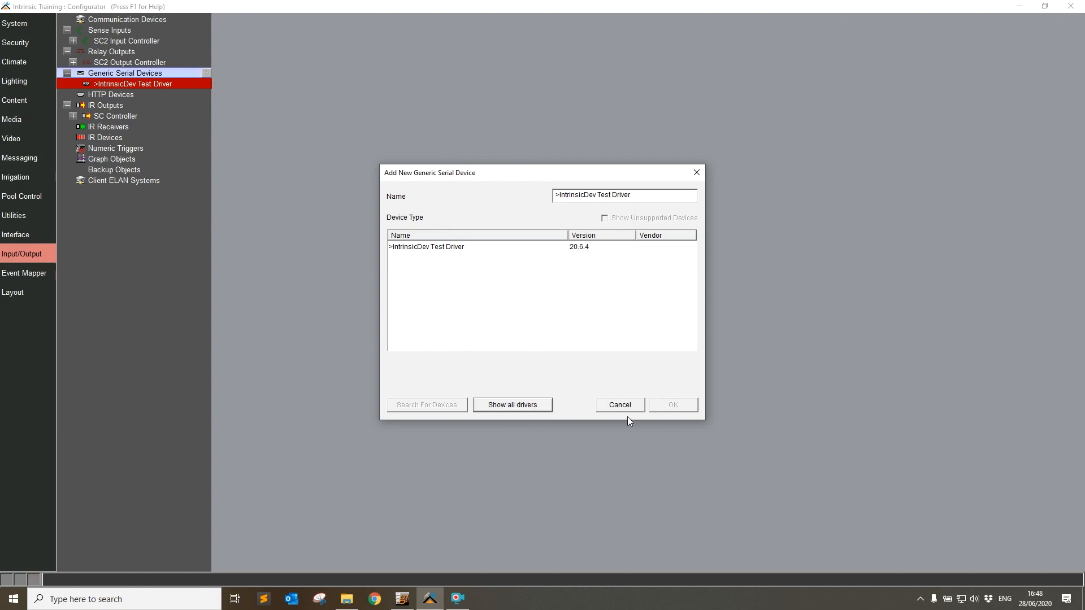
pyautogui.click(671, 404)
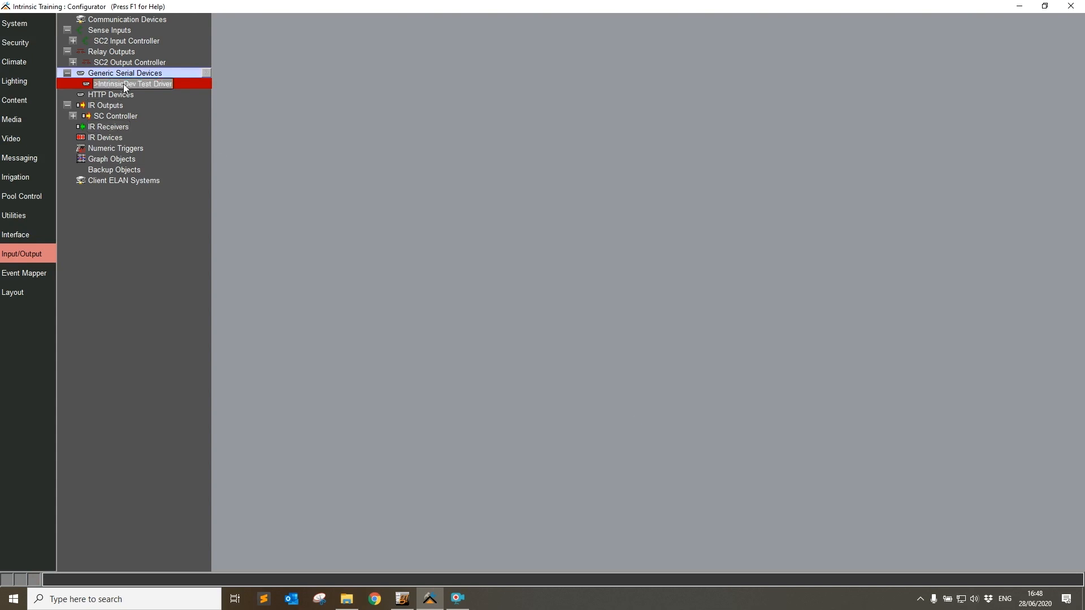
# Reopen Update Driver for IntrinsicDev Test Driver, now listing version 20.6.4
pyautogui.click(133, 84)
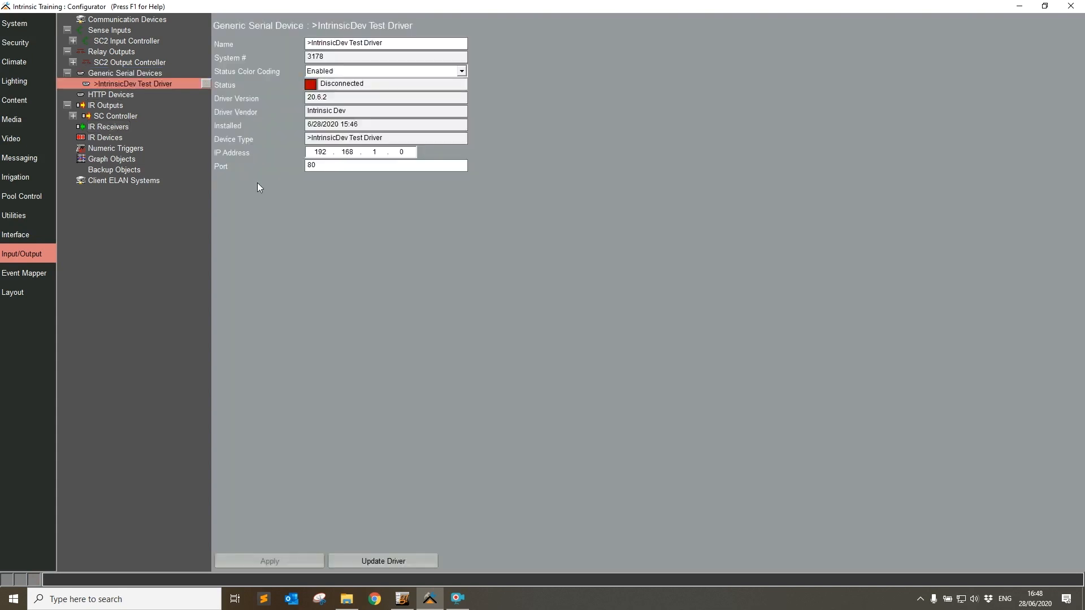
pyautogui.click(382, 561)
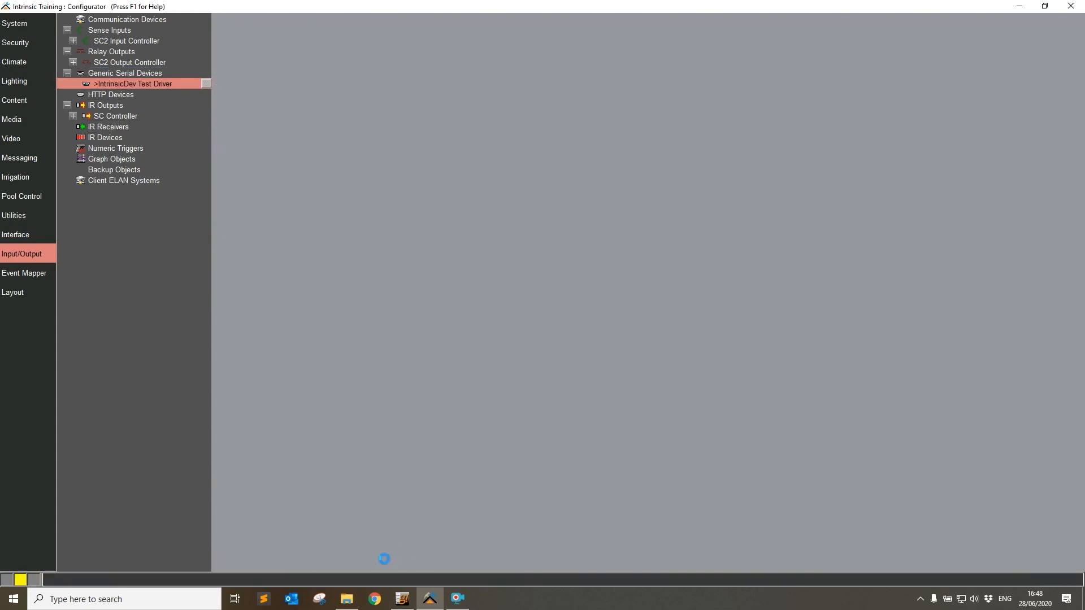
pyautogui.click(135, 84)
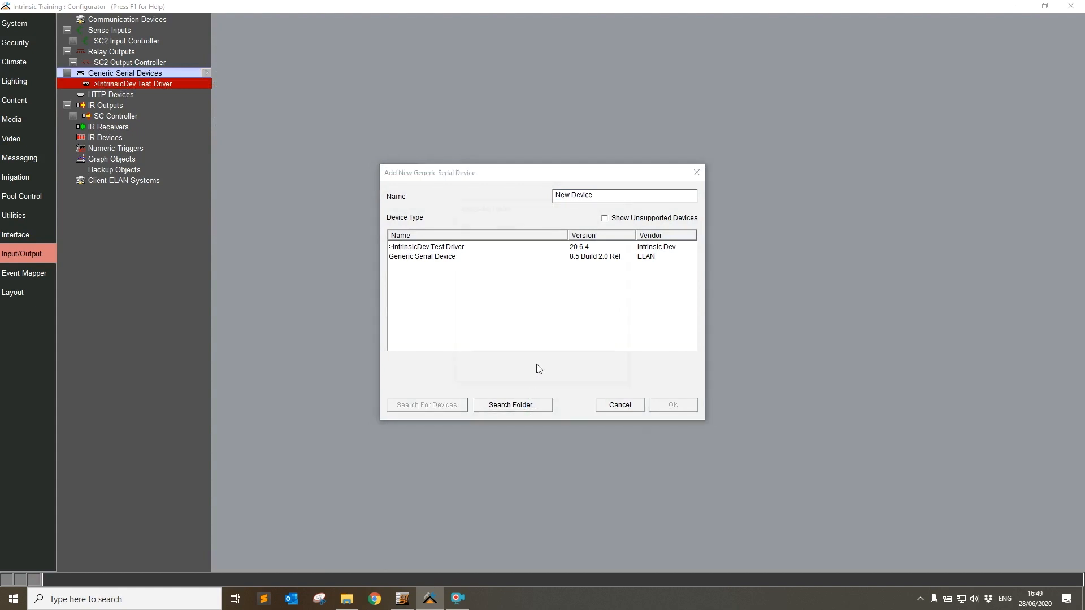
# Repoint the driver search at Desktop Folder 1 and return to the driver's settings
pyautogui.click(512, 405)
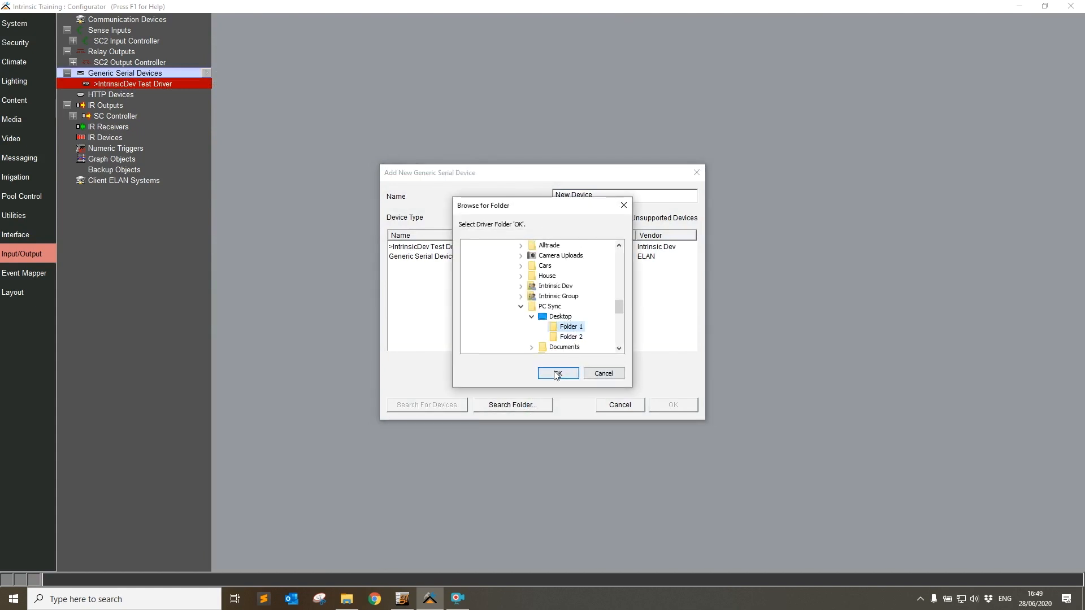
pyautogui.click(558, 373)
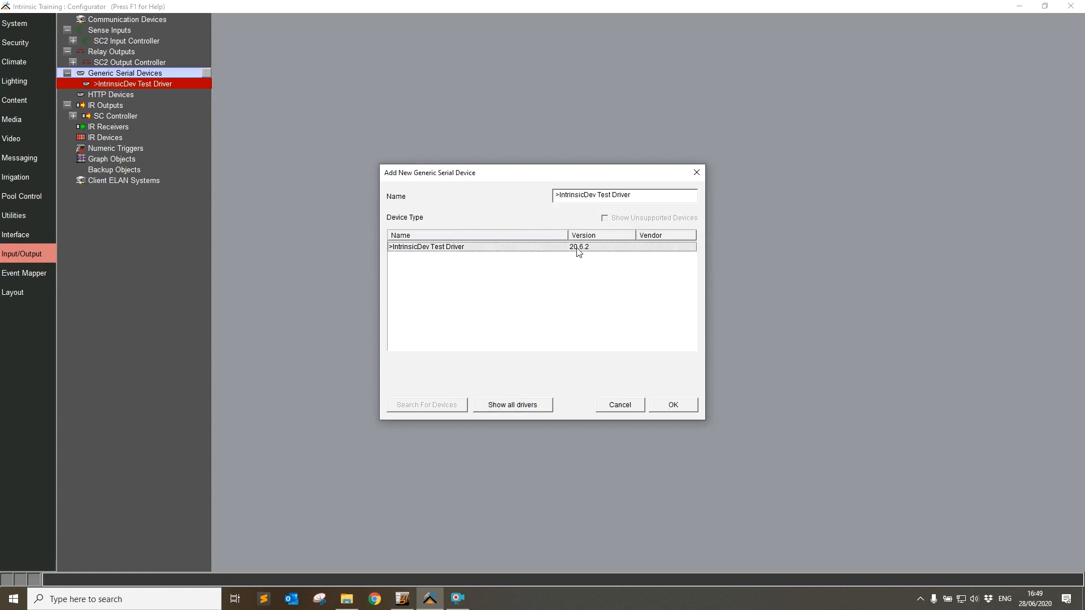
pyautogui.moveTo(628, 412)
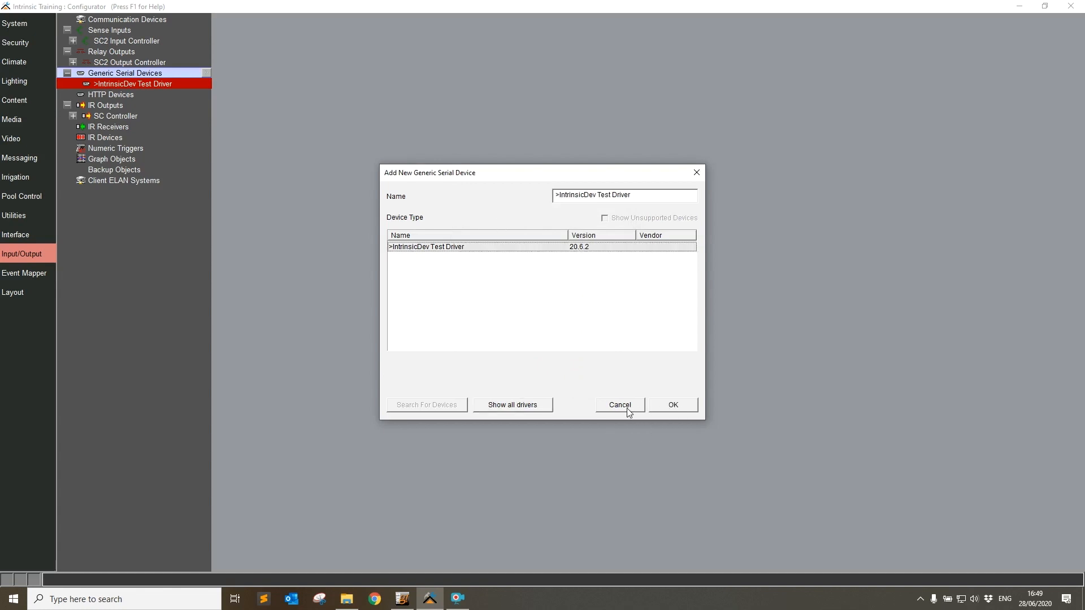
pyautogui.click(671, 405)
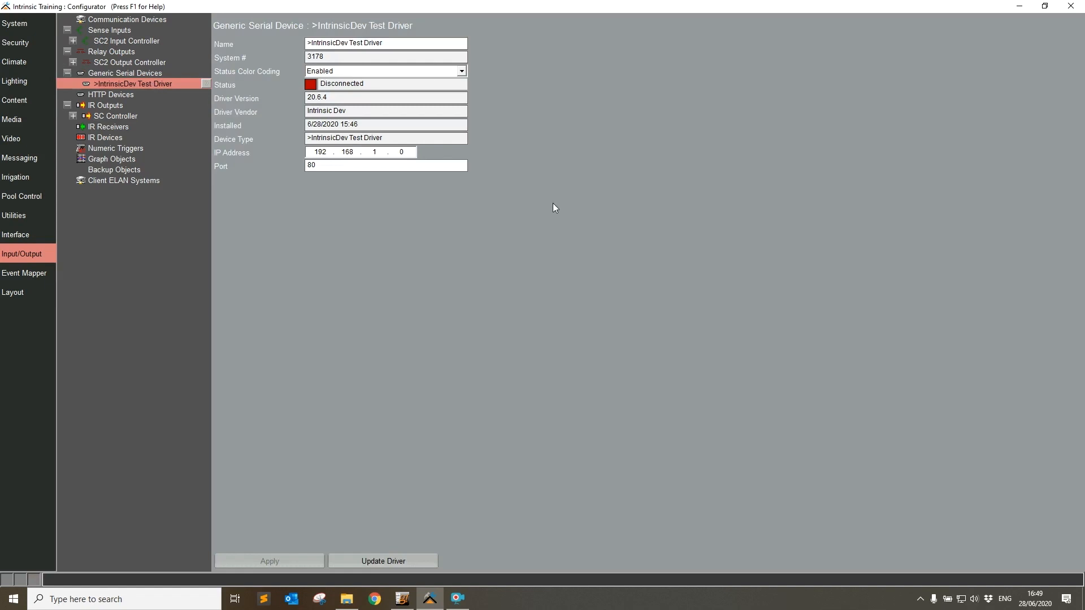
pyautogui.moveTo(626, 425)
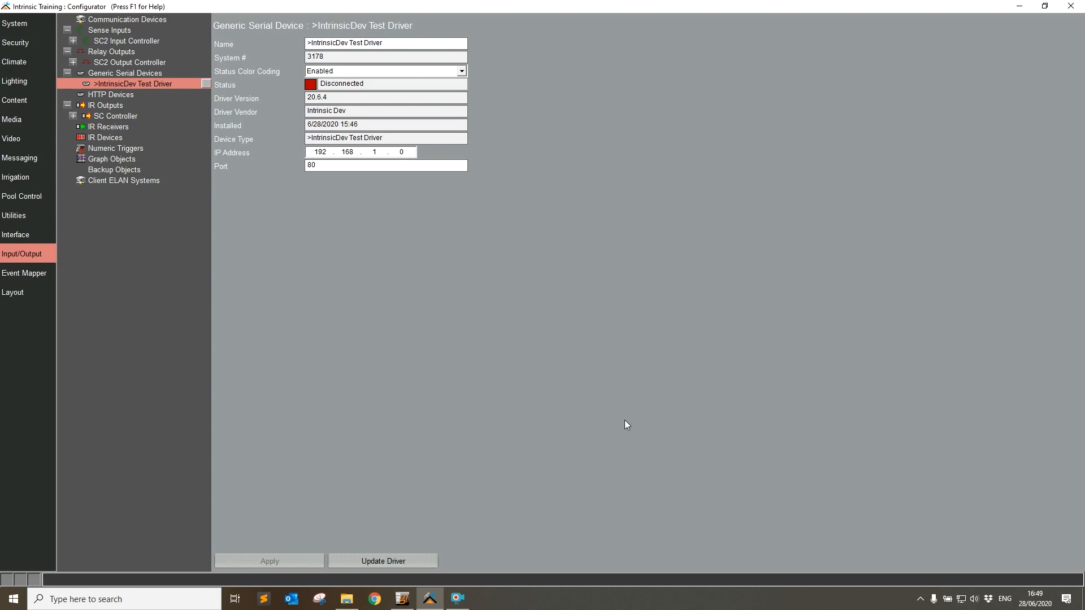
pyautogui.moveTo(487, 426)
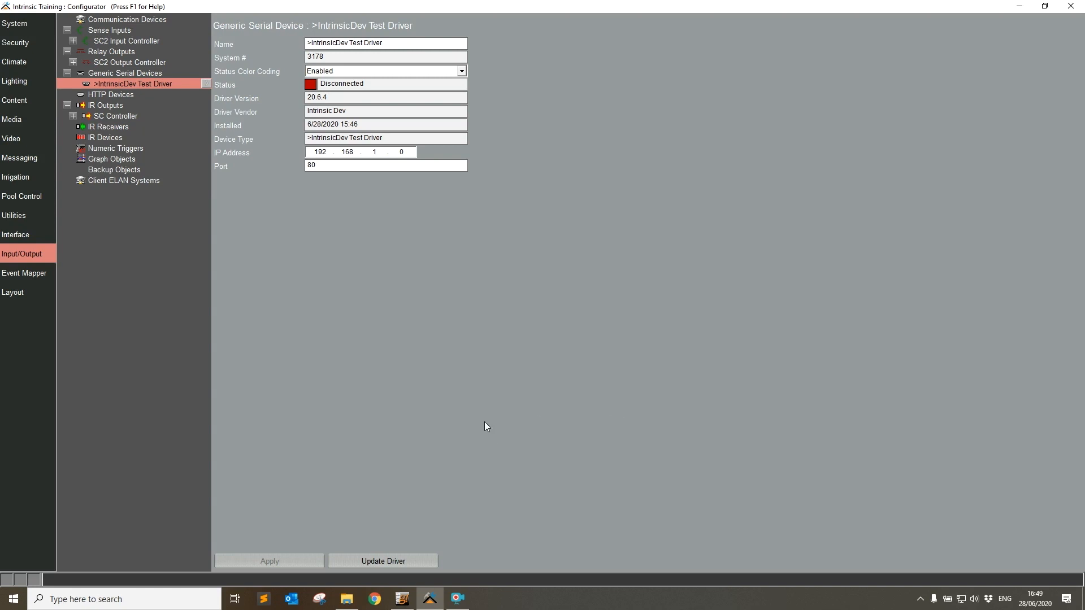
pyautogui.moveTo(405, 561)
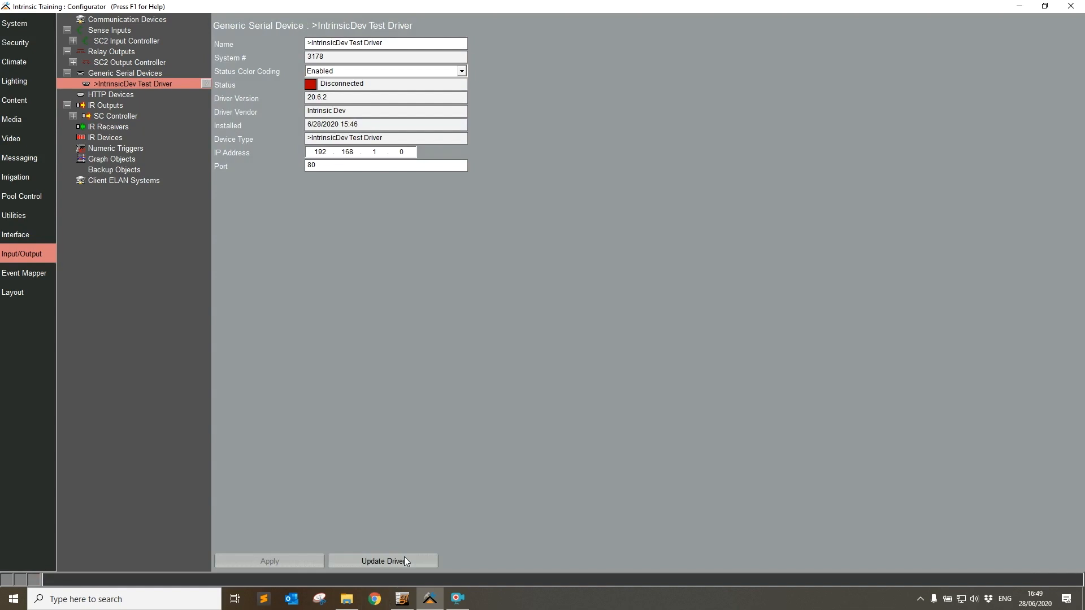
pyautogui.moveTo(405, 546)
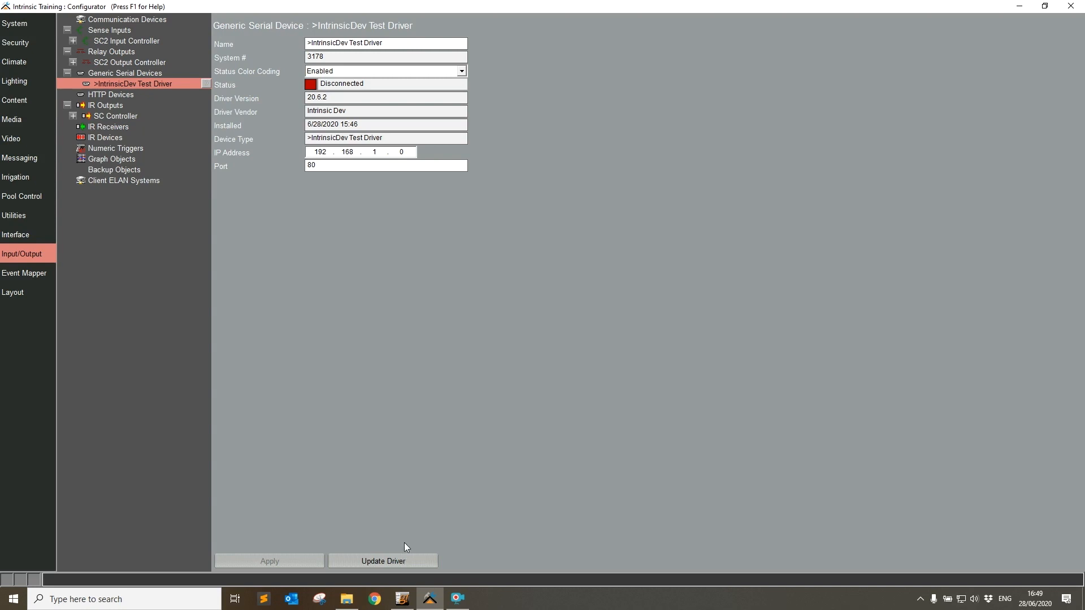
pyautogui.moveTo(401, 541)
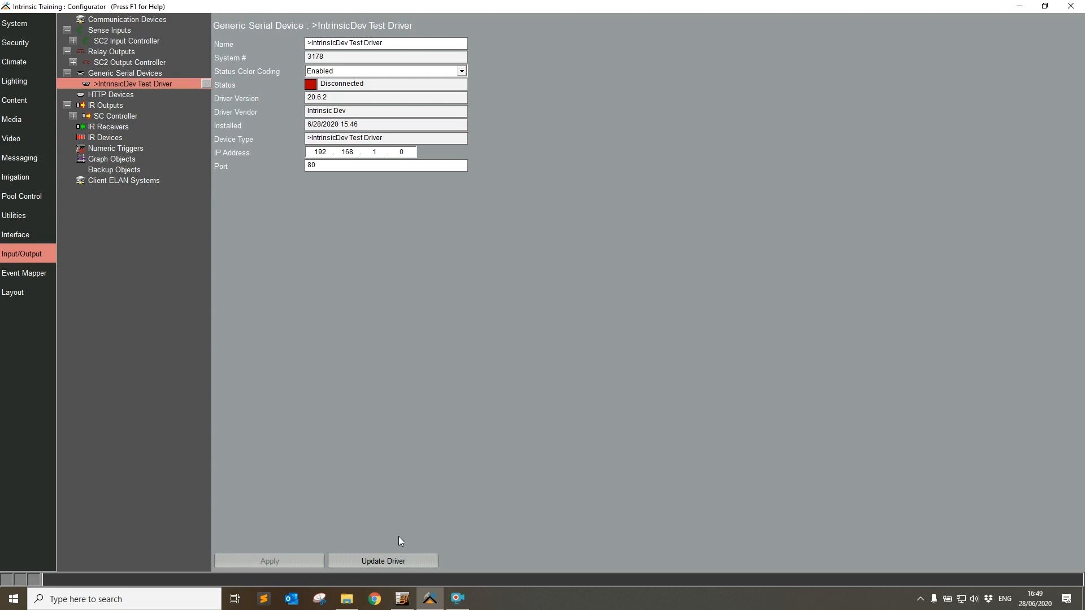